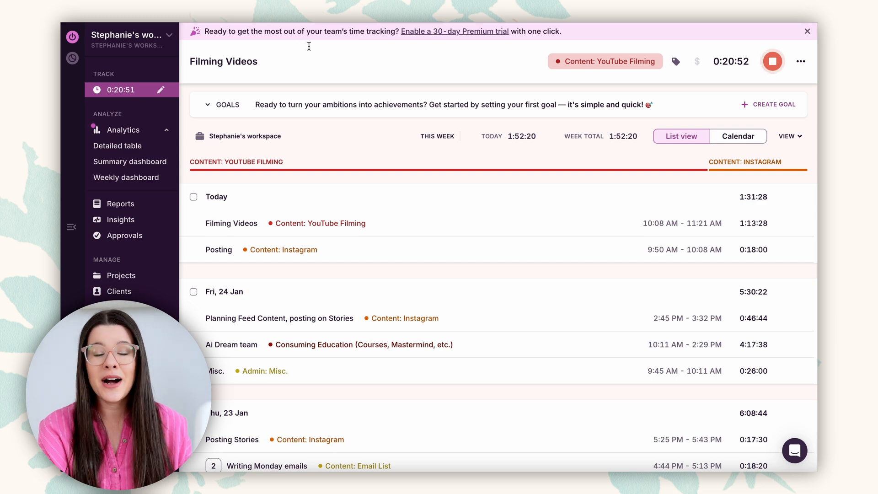
{"action": "mouse_move", "coordinate": [384, 89]}
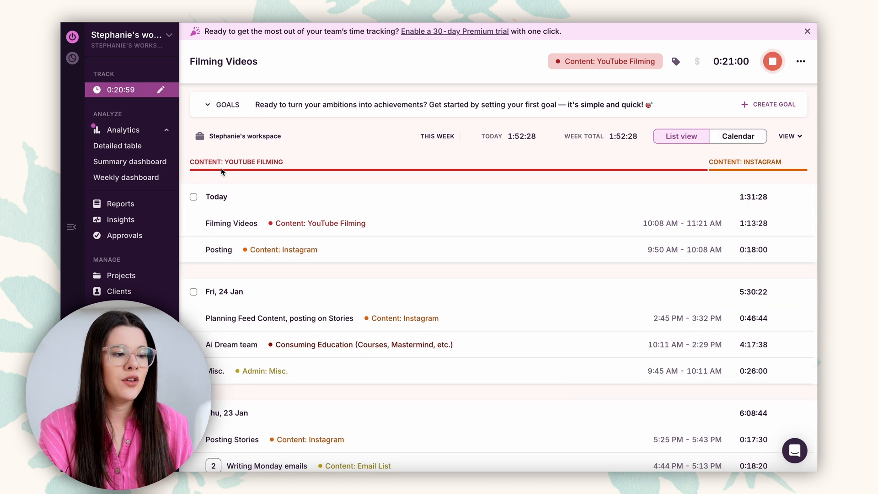
Browse the running timer's project list and close it without changing the project
{"action": "scroll", "scroll_direction": "down", "scroll_amount": 3}
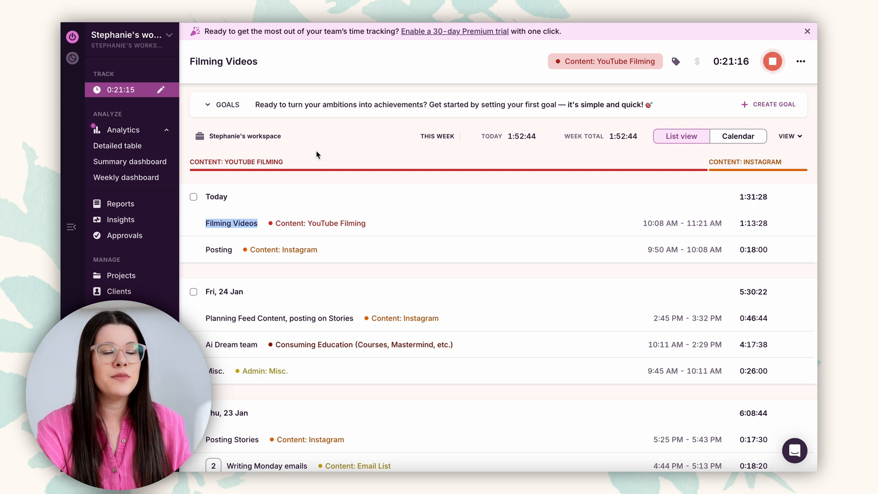
{"action": "mouse_move", "coordinate": [321, 318]}
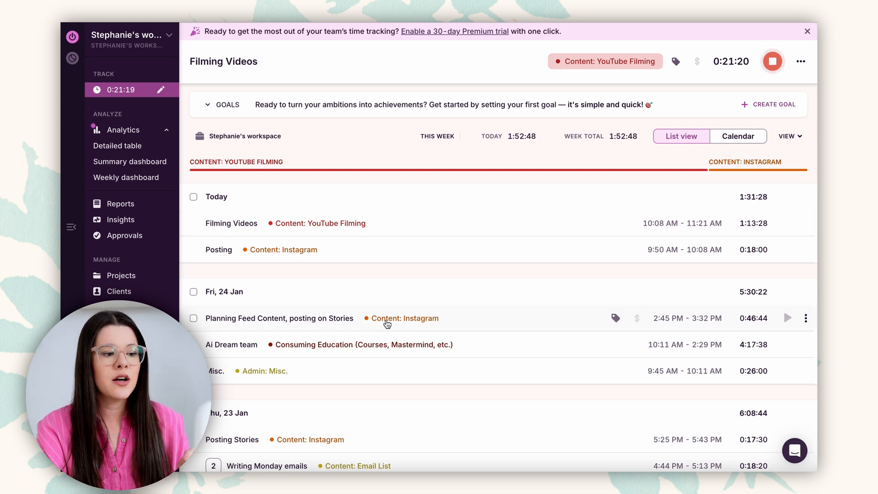
{"action": "mouse_move", "coordinate": [403, 318]}
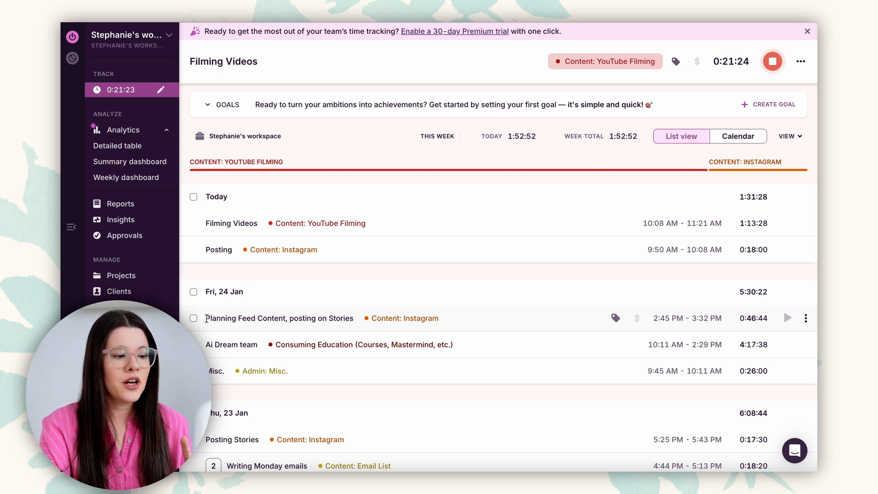
{"action": "mouse_move", "coordinate": [397, 274]}
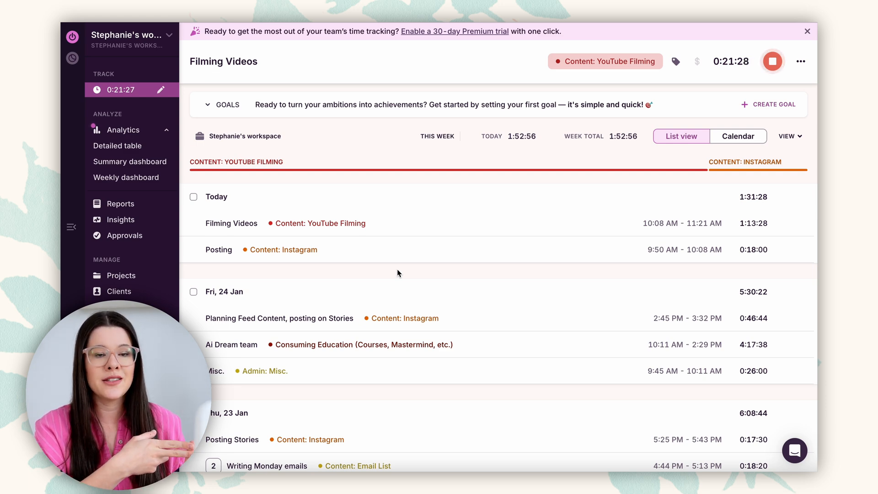
{"action": "mouse_move", "coordinate": [479, 198]}
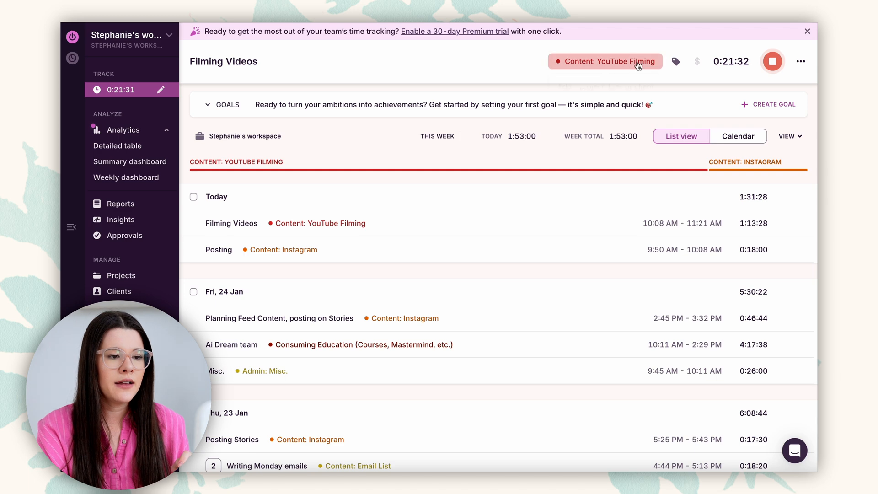
{"action": "left_click", "coordinate": [605, 60]}
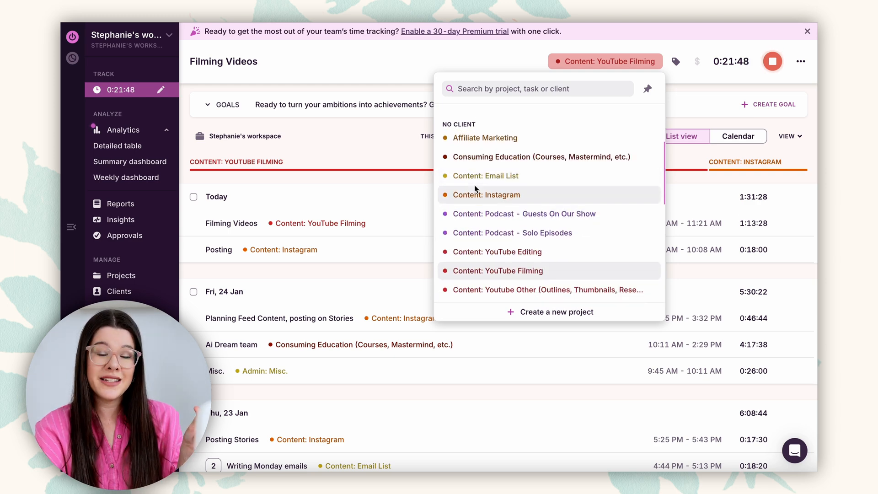
{"action": "mouse_move", "coordinate": [485, 175]}
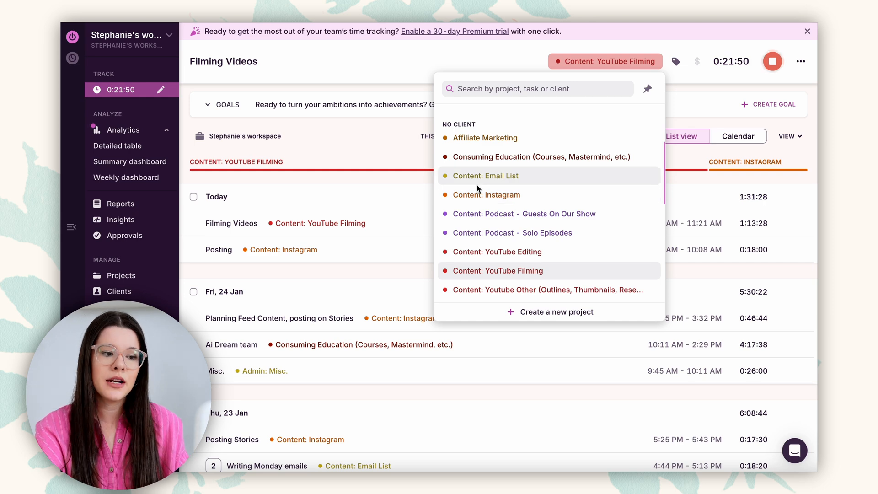
{"action": "mouse_move", "coordinate": [529, 182]}
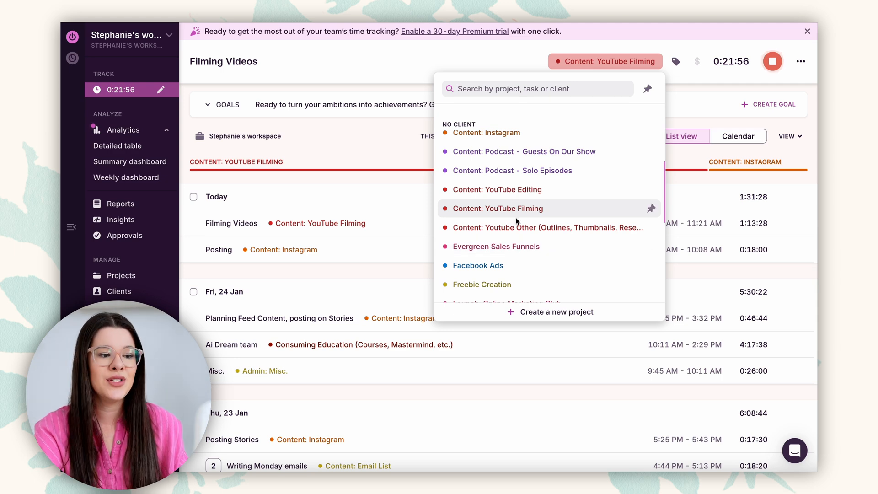
{"action": "scroll", "scroll_direction": "down", "scroll_amount": 3}
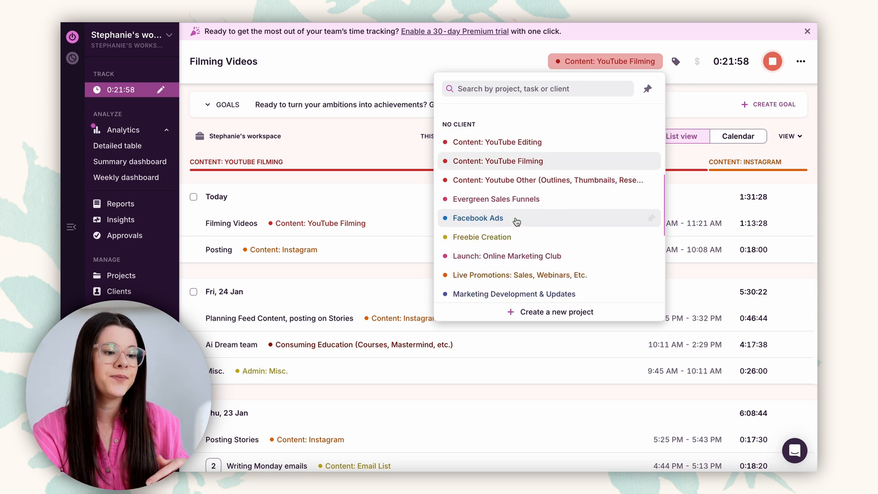
{"action": "mouse_move", "coordinate": [495, 198]}
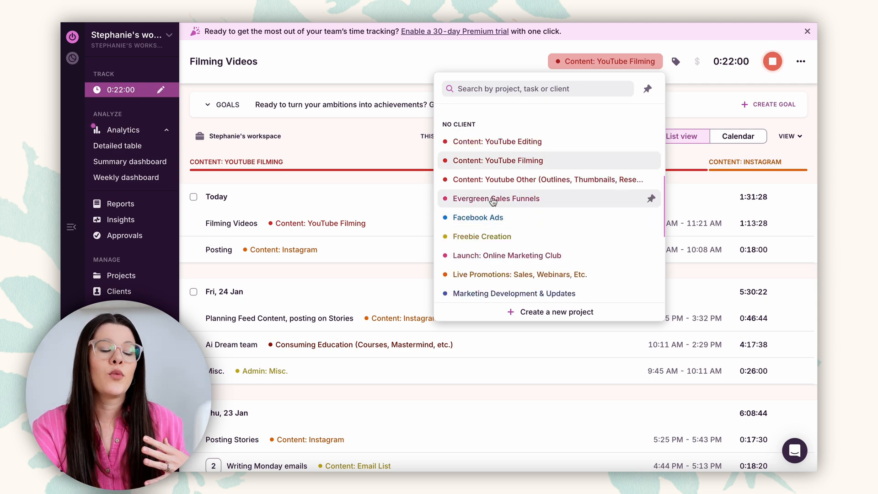
{"action": "scroll", "scroll_direction": "down", "scroll_amount": 3}
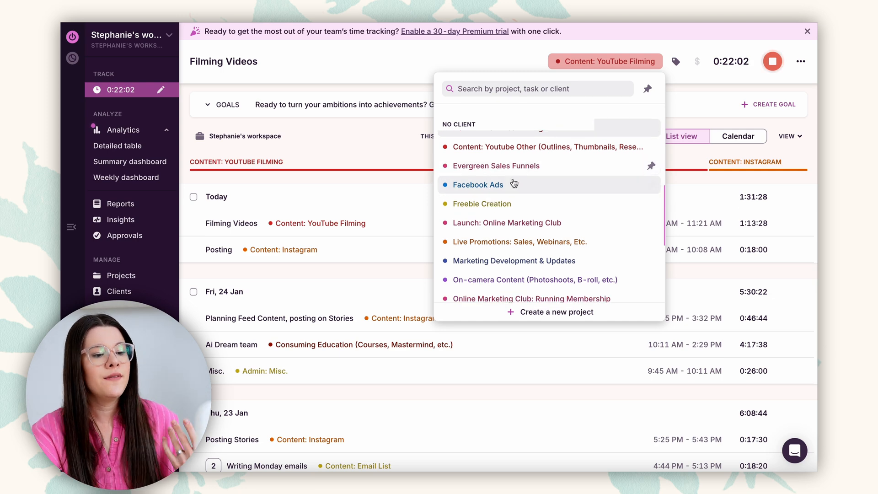
{"action": "mouse_move", "coordinate": [499, 212]}
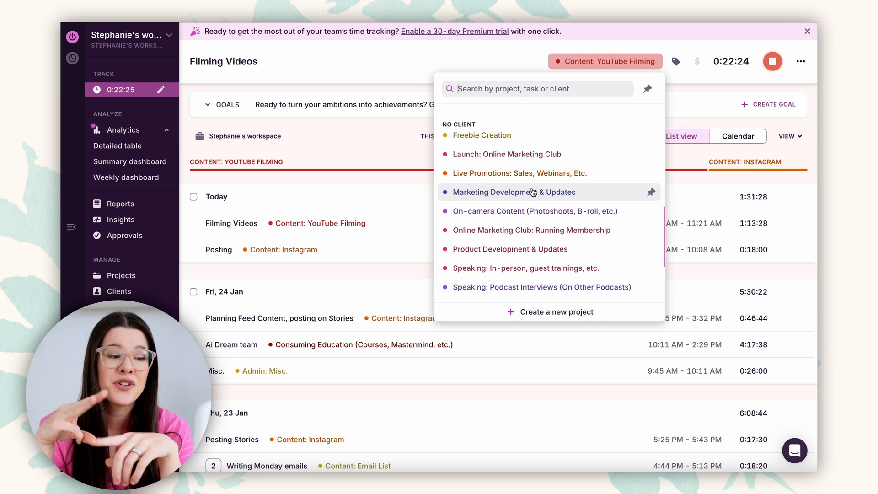
{"action": "mouse_move", "coordinate": [548, 196]}
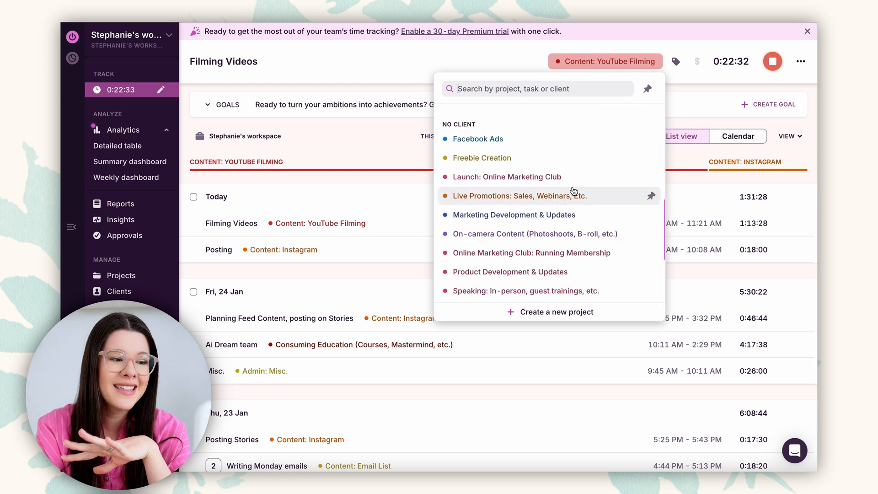
{"action": "scroll", "scroll_direction": "down", "scroll_amount": 3}
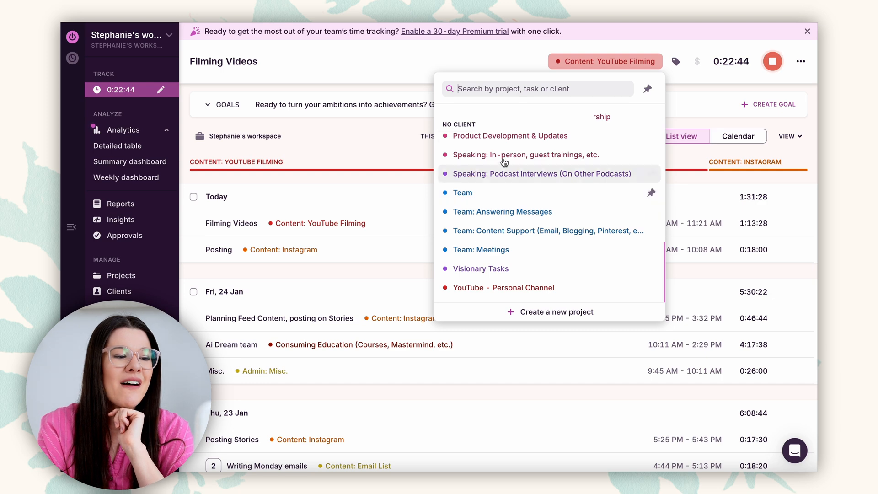
{"action": "mouse_move", "coordinate": [480, 269]}
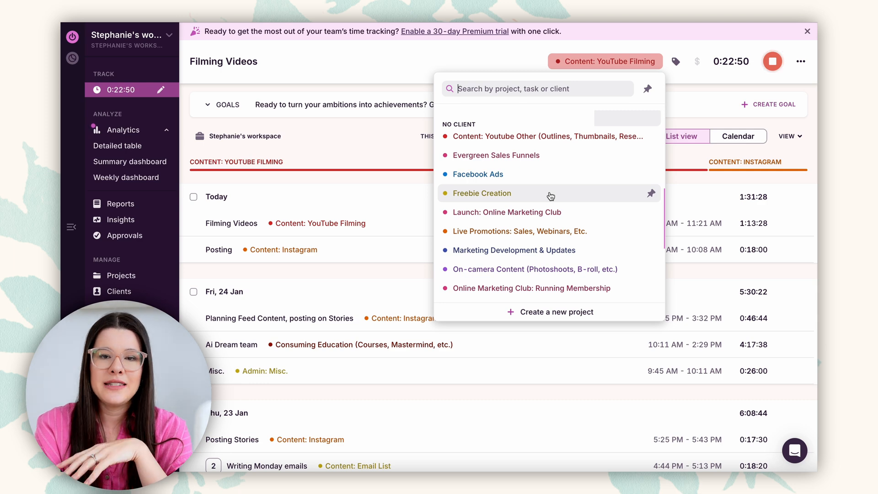
{"action": "left_click", "coordinate": [359, 94]}
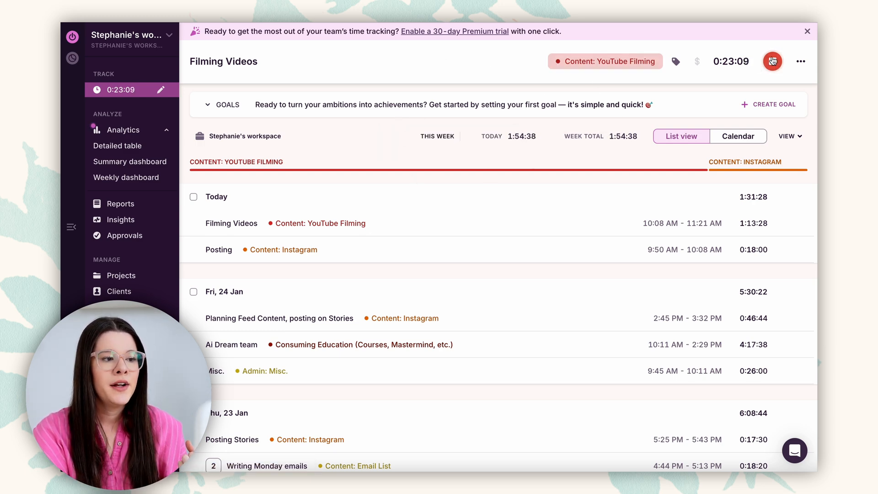
Stop Filming Videos at 1:36:38, then delete a mistakenly restarted Writing Monday emails entry
{"action": "left_click", "coordinate": [772, 61]}
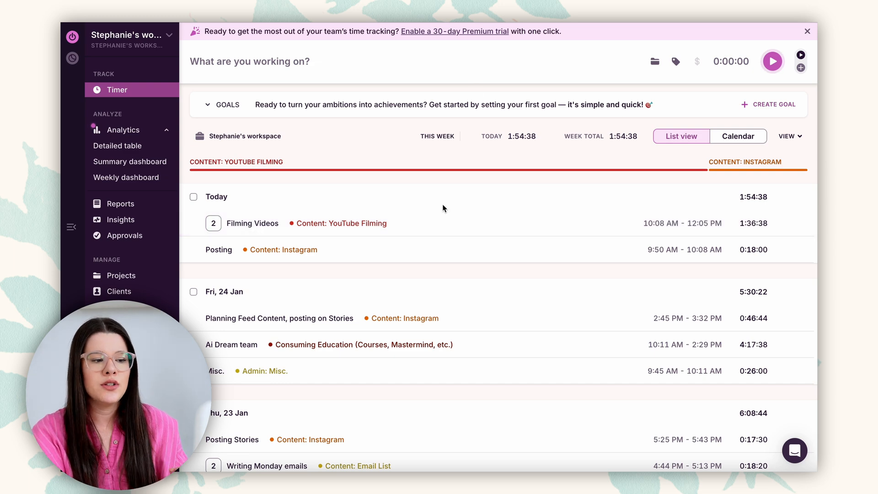
{"action": "scroll", "scroll_direction": "down", "scroll_amount": 3}
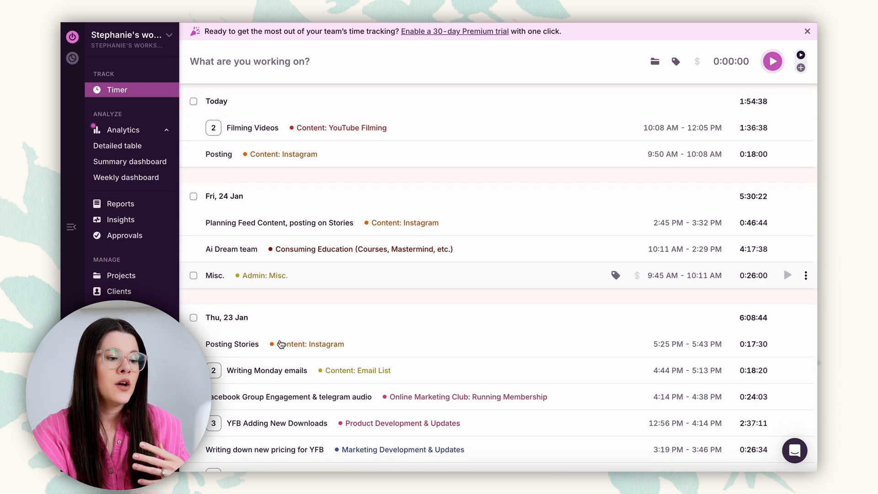
{"action": "scroll", "scroll_direction": "down", "scroll_amount": 3}
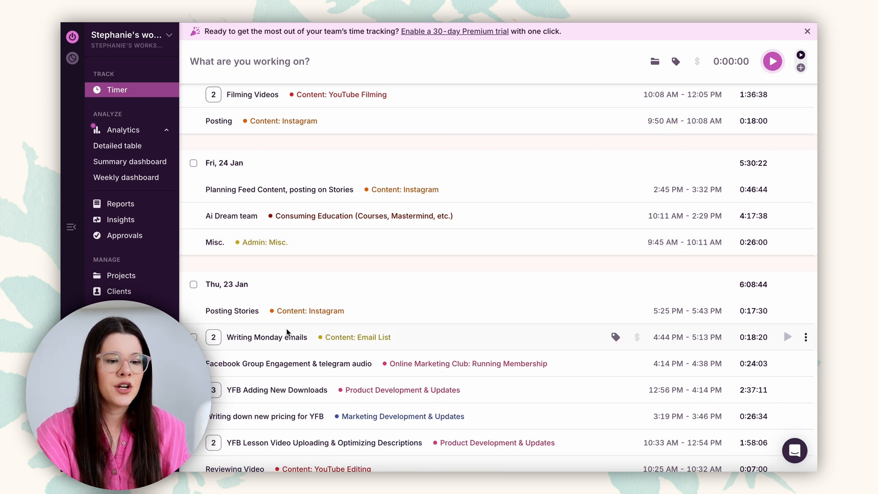
{"action": "left_click", "coordinate": [788, 337]}
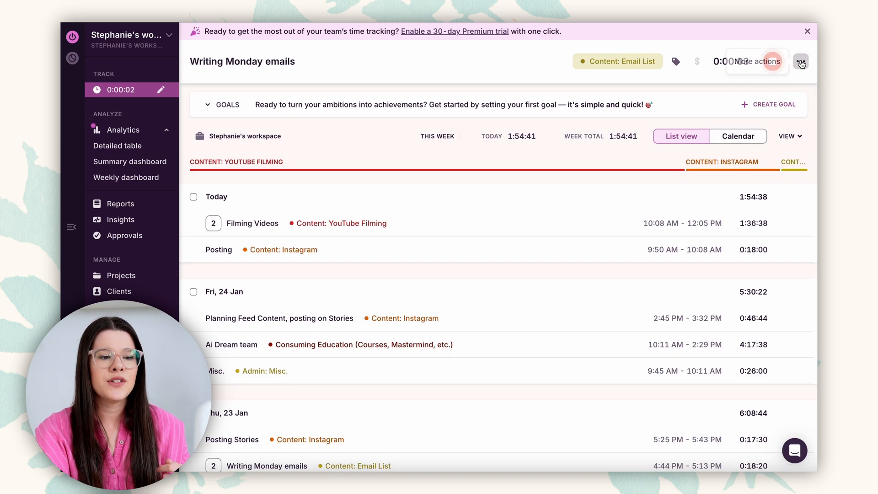
{"action": "left_click", "coordinate": [800, 62]}
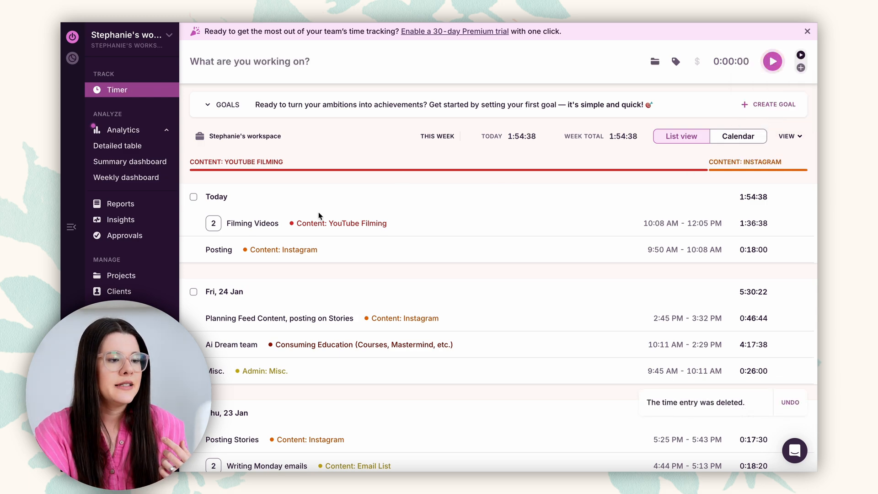
{"action": "left_click", "coordinate": [249, 61]}
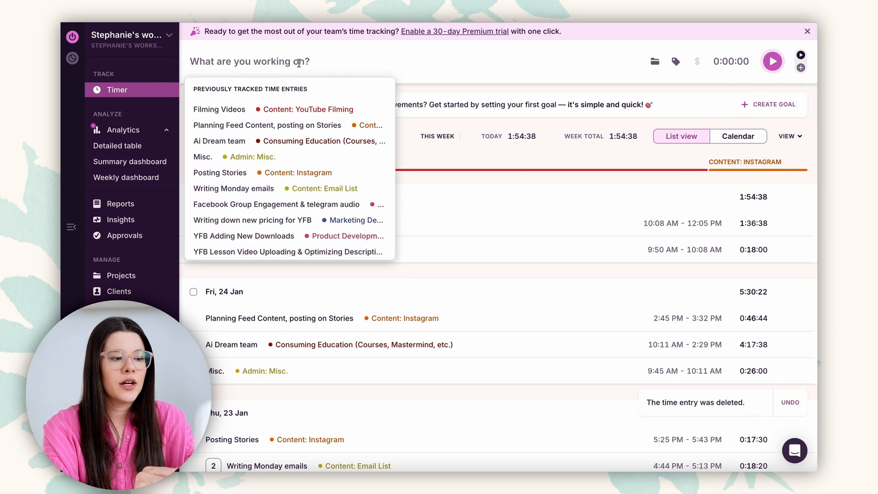
{"action": "mouse_move", "coordinate": [654, 62]}
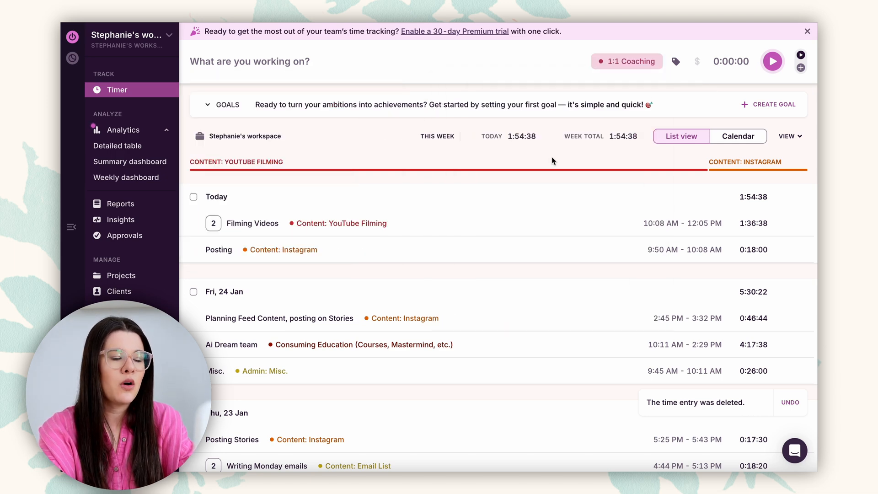
Start a new Filming Videos timer under the Content: YouTube Filming project
{"action": "left_click", "coordinate": [626, 61]}
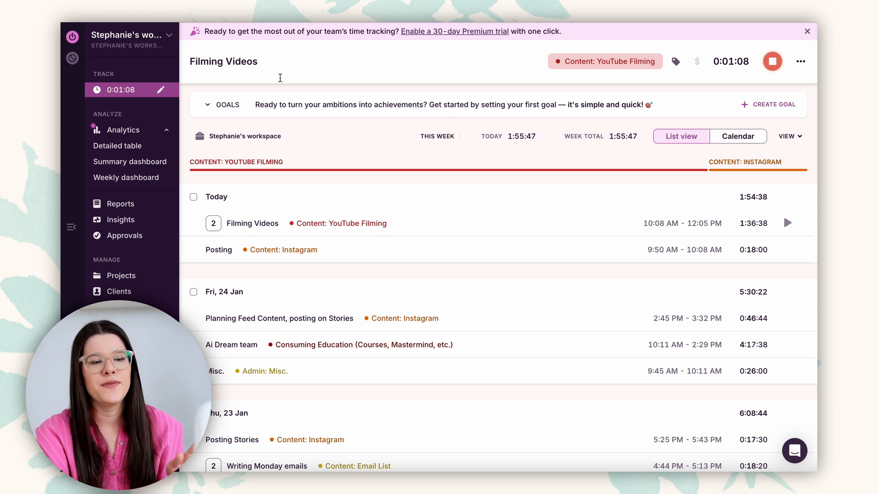
{"action": "mouse_move", "coordinate": [412, 112]}
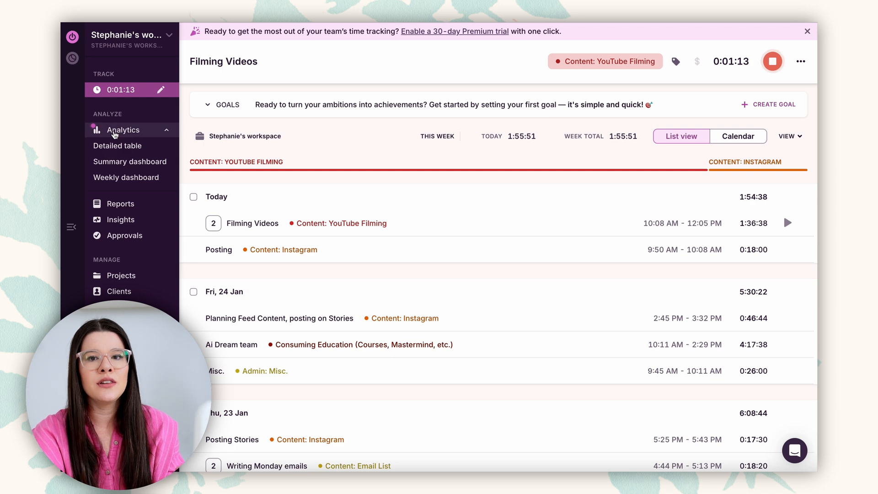
Go from the Analytics dashboards overview to the Weekly dashboard showing 1:54:38 this week
{"action": "left_click", "coordinate": [123, 130]}
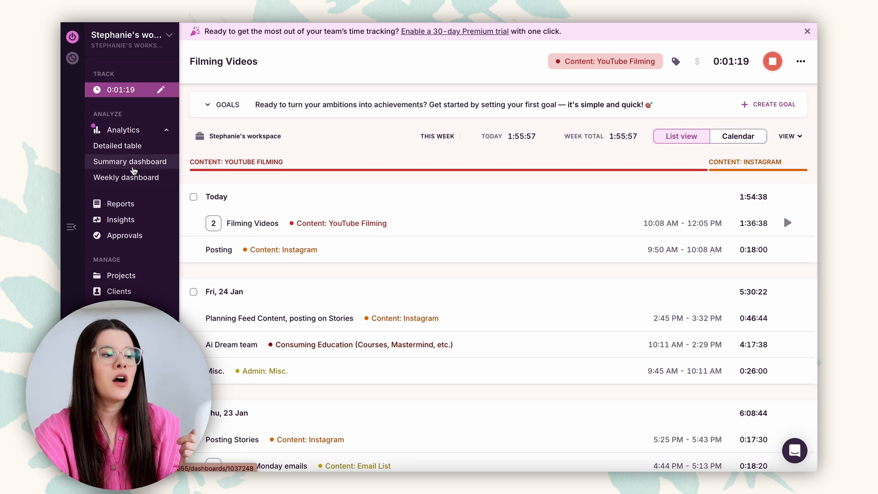
{"action": "left_click", "coordinate": [122, 130]}
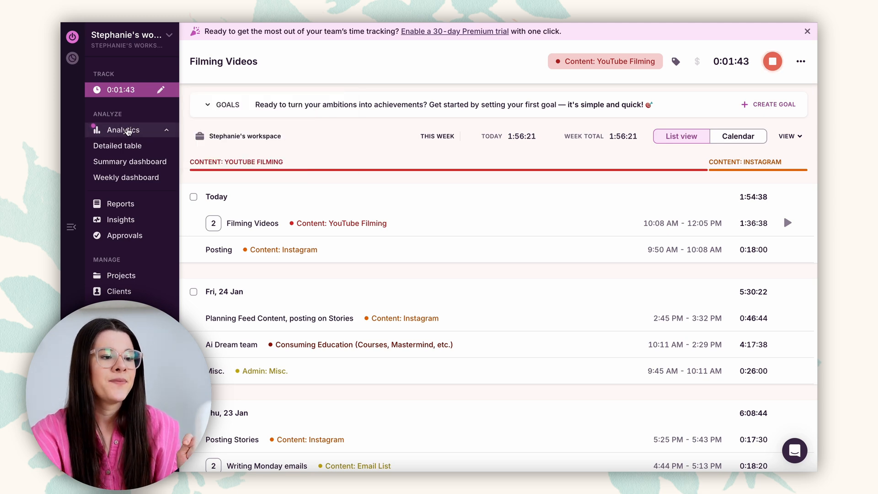
{"action": "left_click", "coordinate": [122, 129]}
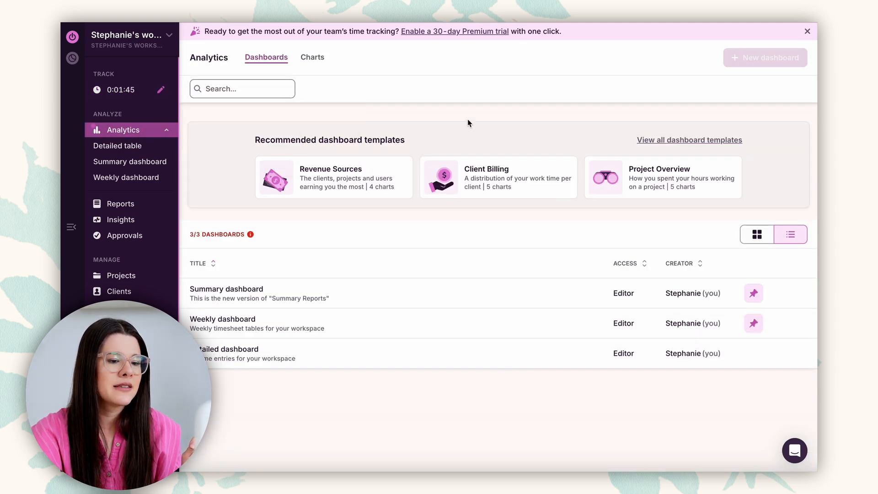
{"action": "mouse_move", "coordinate": [245, 167]}
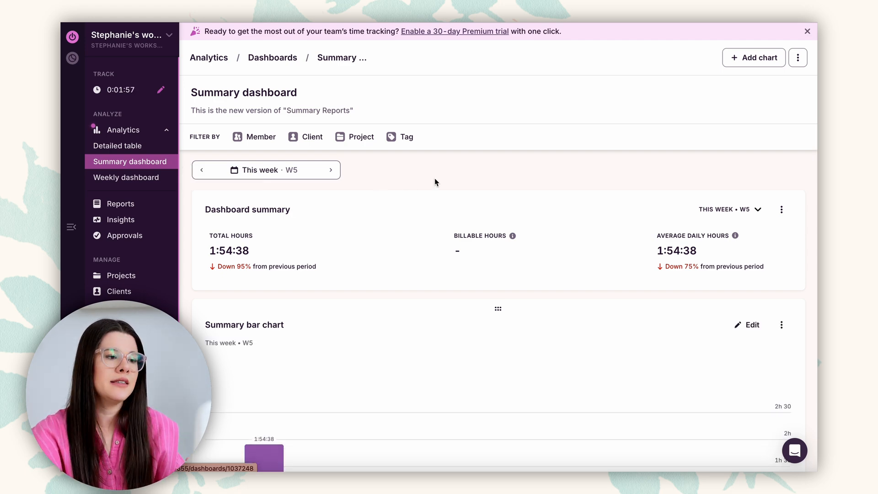
{"action": "left_click", "coordinate": [126, 177]}
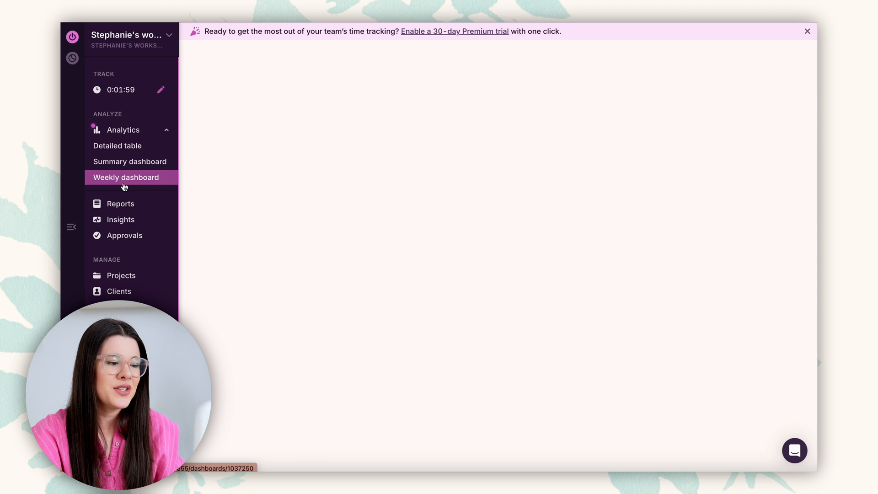
{"action": "left_click", "coordinate": [125, 177]}
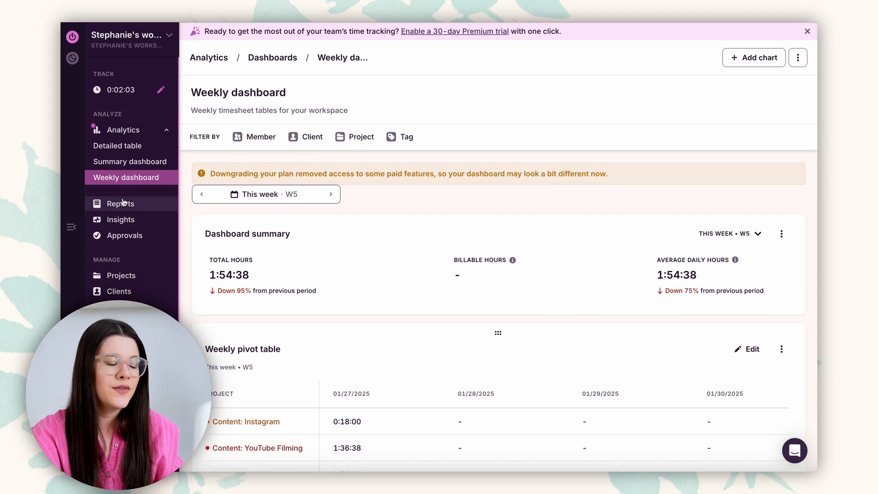
Show the Summary report for 20–26 Jan 2025 (38:39:40), briefly checking the Tag filter
{"action": "left_click", "coordinate": [120, 203]}
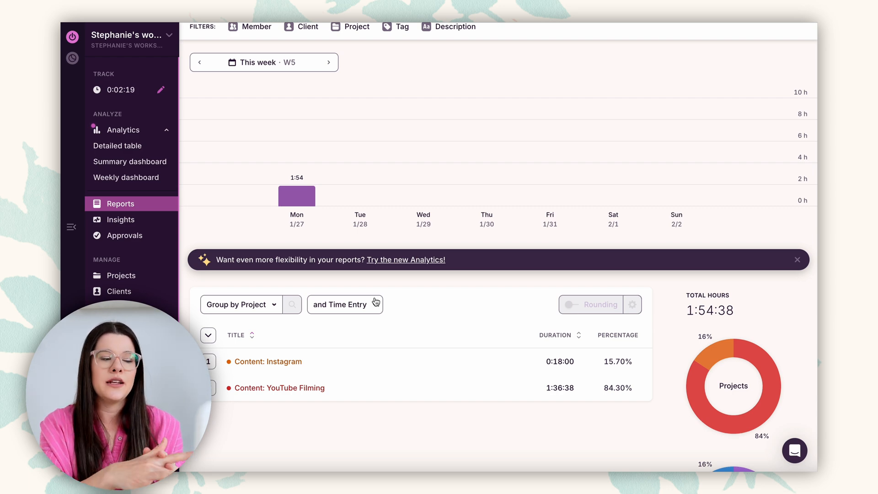
{"action": "mouse_move", "coordinate": [202, 78]}
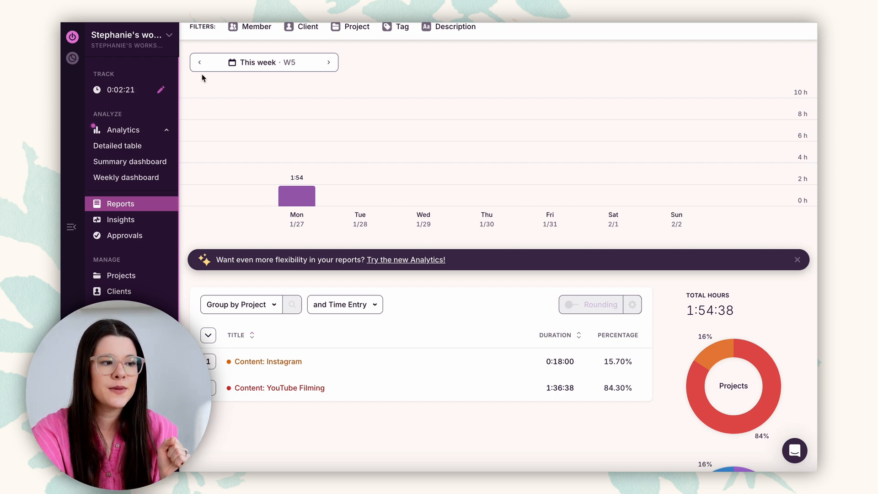
{"action": "left_click", "coordinate": [199, 62]}
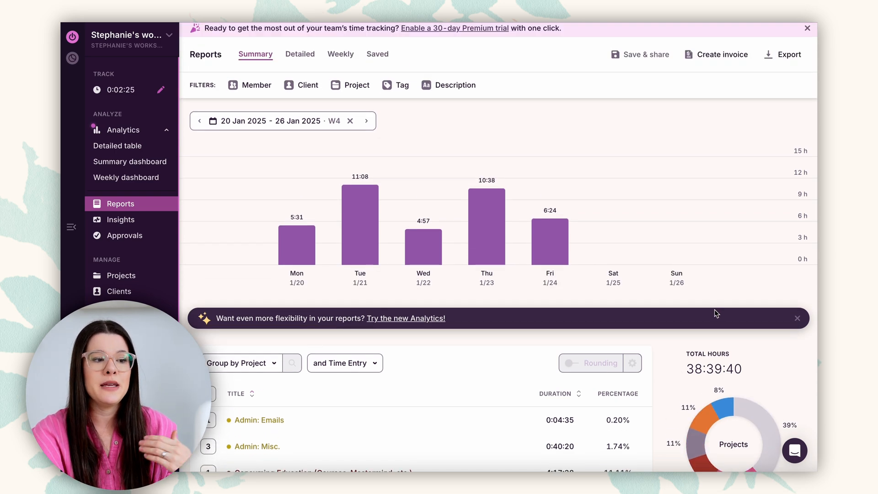
{"action": "scroll", "scroll_direction": "down", "scroll_amount": 3}
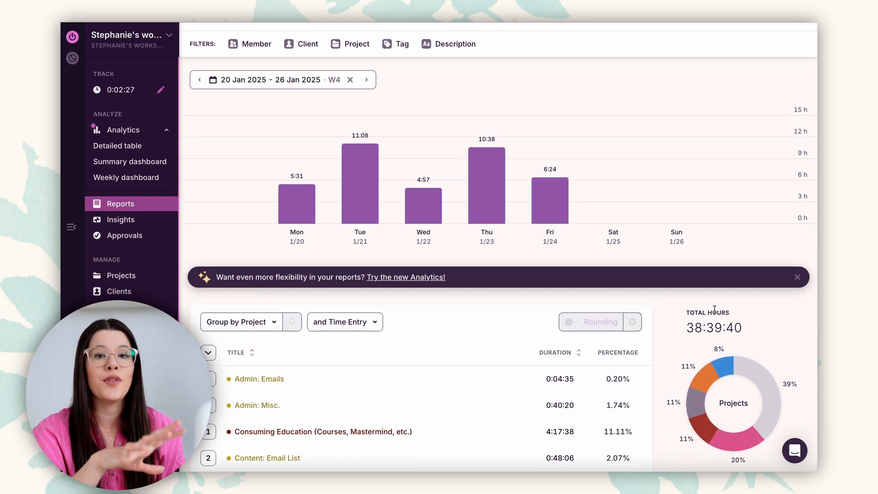
{"action": "mouse_move", "coordinate": [503, 315]}
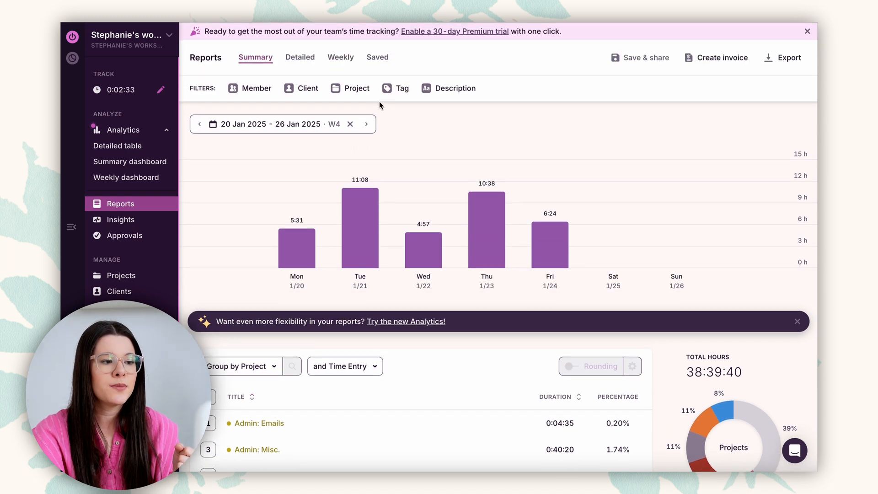
{"action": "left_click", "coordinate": [394, 87]}
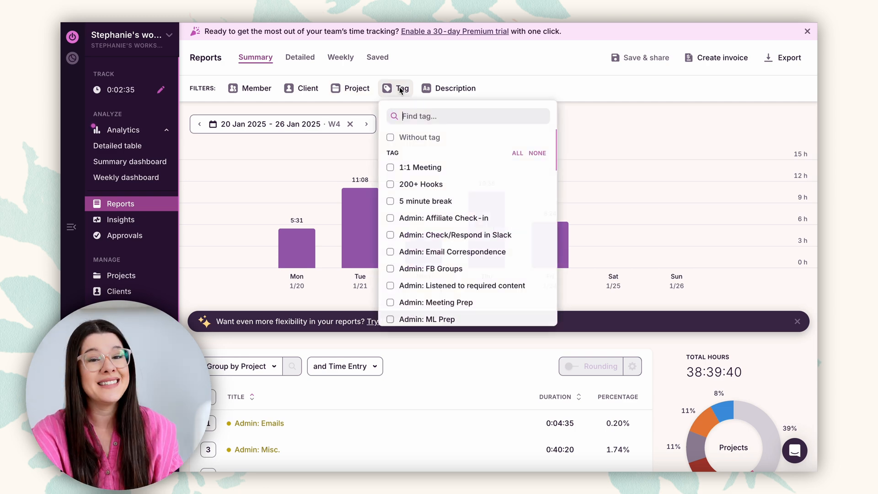
{"action": "mouse_move", "coordinate": [448, 235]}
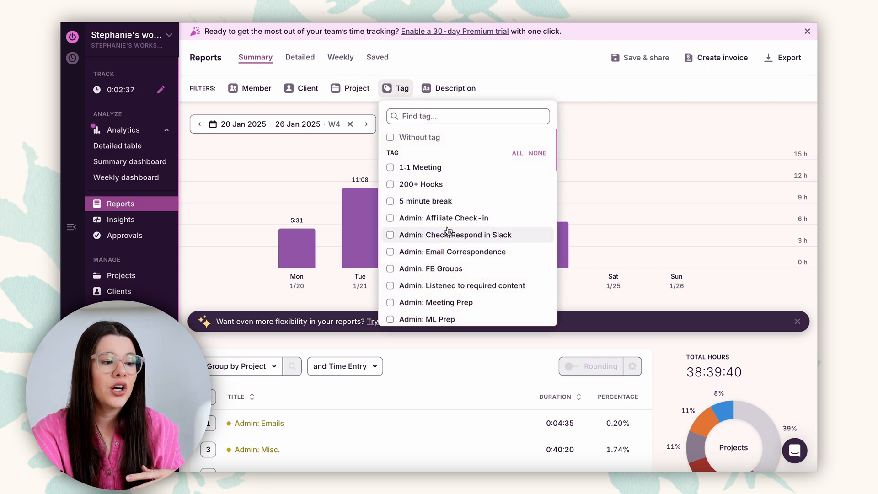
{"action": "mouse_move", "coordinate": [496, 245]}
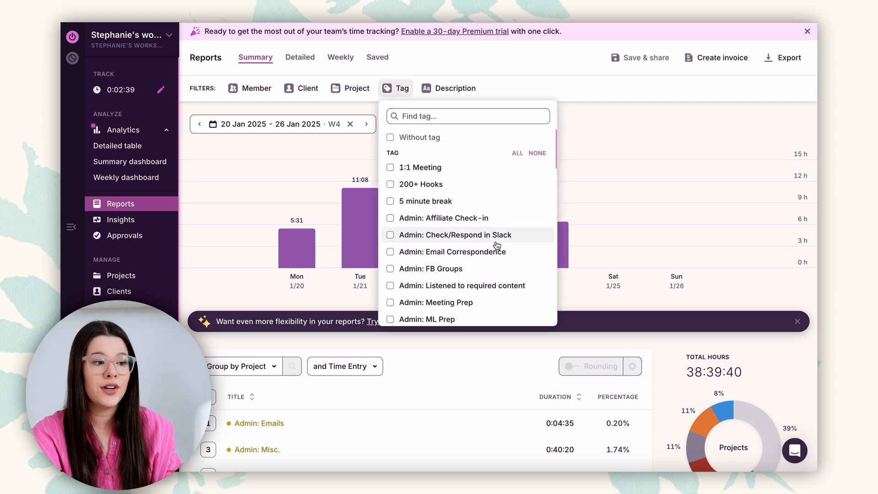
{"action": "left_click", "coordinate": [356, 87]}
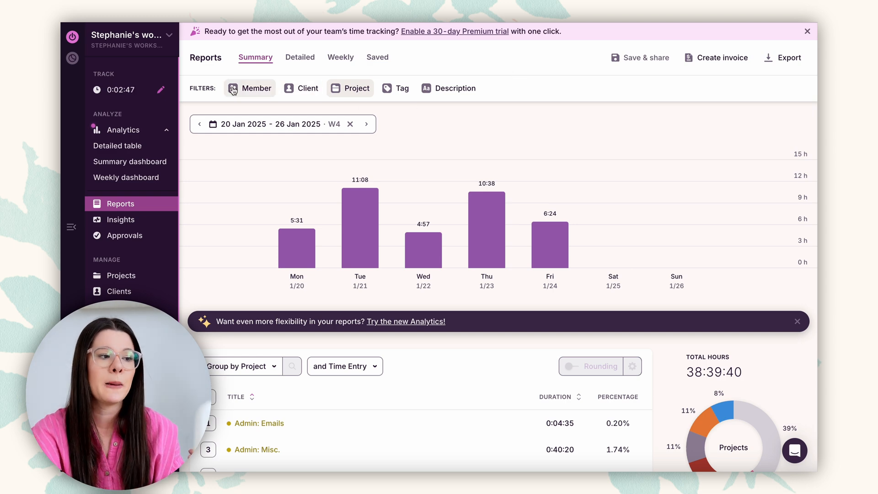
Filter the Summary report to one member and go back to 6–12 Jan 2025
{"action": "left_click", "coordinate": [250, 87]}
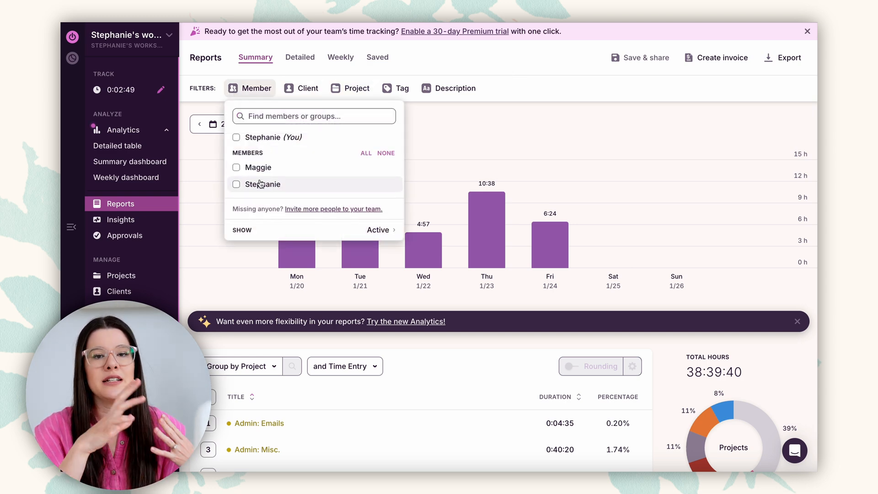
{"action": "mouse_move", "coordinate": [257, 191]}
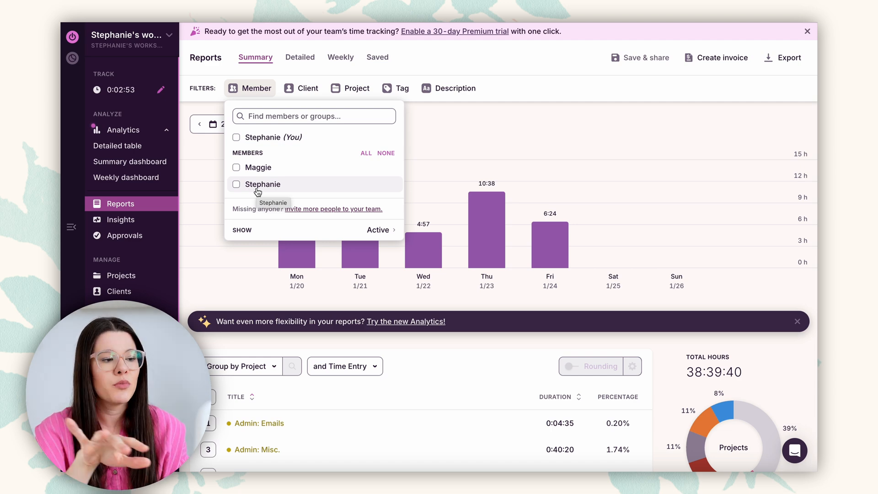
{"action": "mouse_move", "coordinate": [287, 167]}
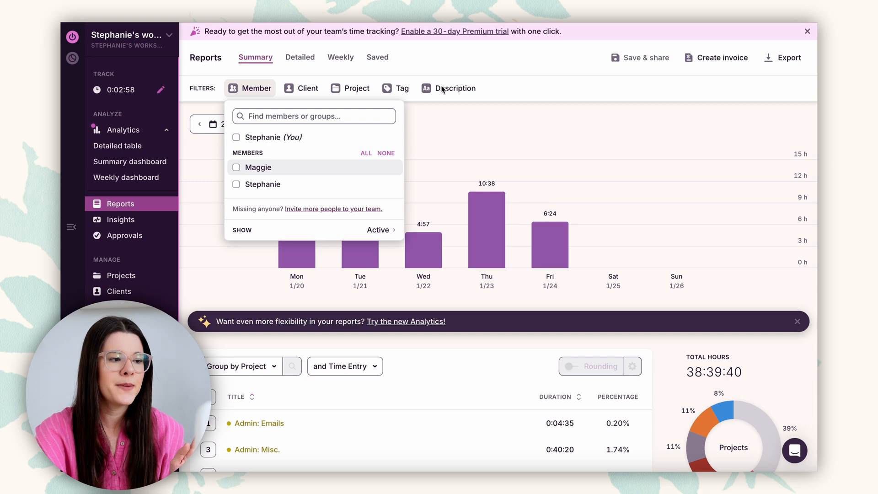
{"action": "left_click", "coordinate": [237, 137]}
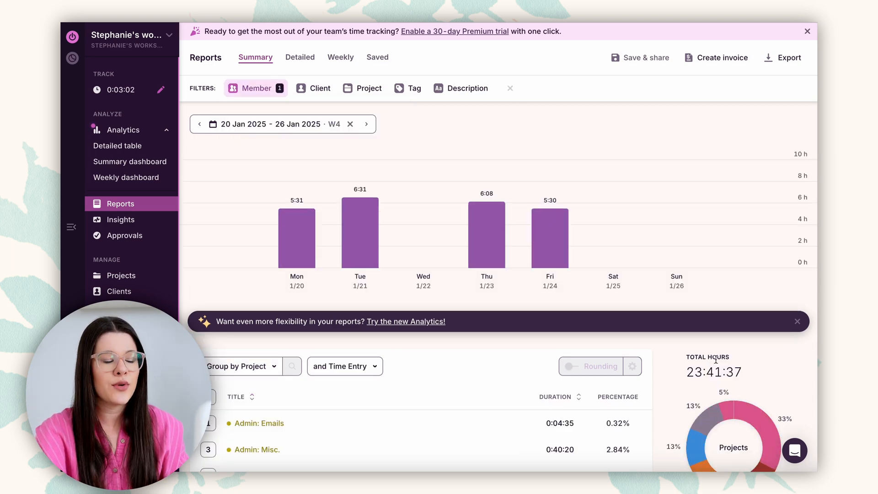
{"action": "left_click", "coordinate": [199, 124]}
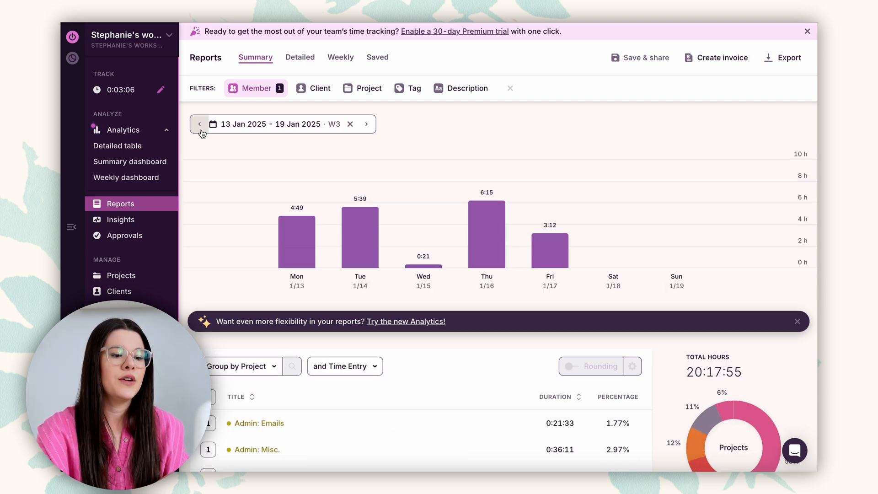
{"action": "left_click", "coordinate": [200, 124]}
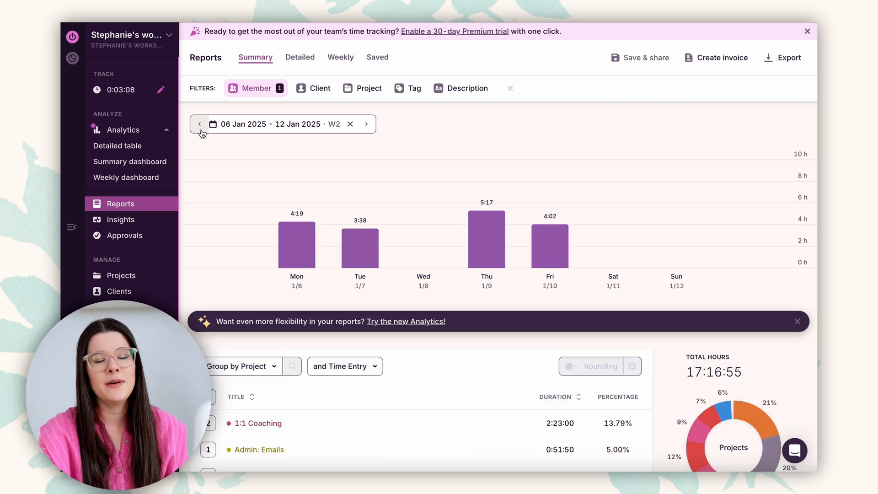
{"action": "scroll", "scroll_direction": "down", "scroll_amount": 3}
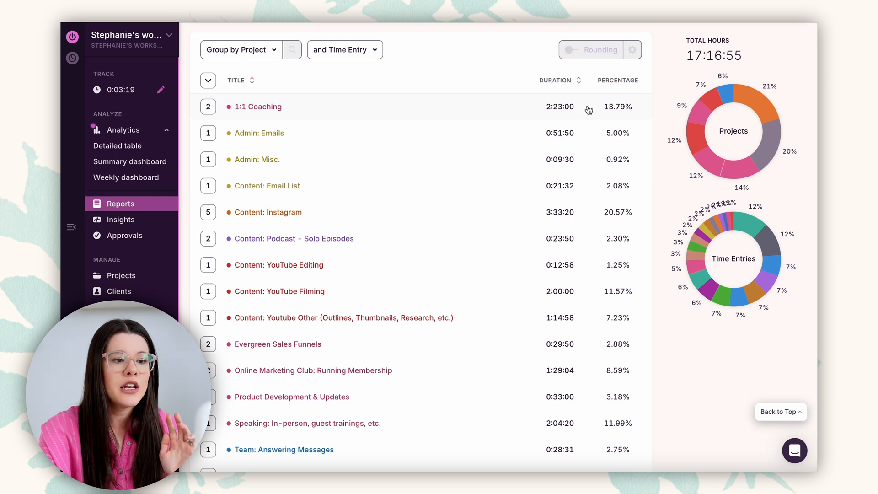
{"action": "mouse_move", "coordinate": [616, 170]}
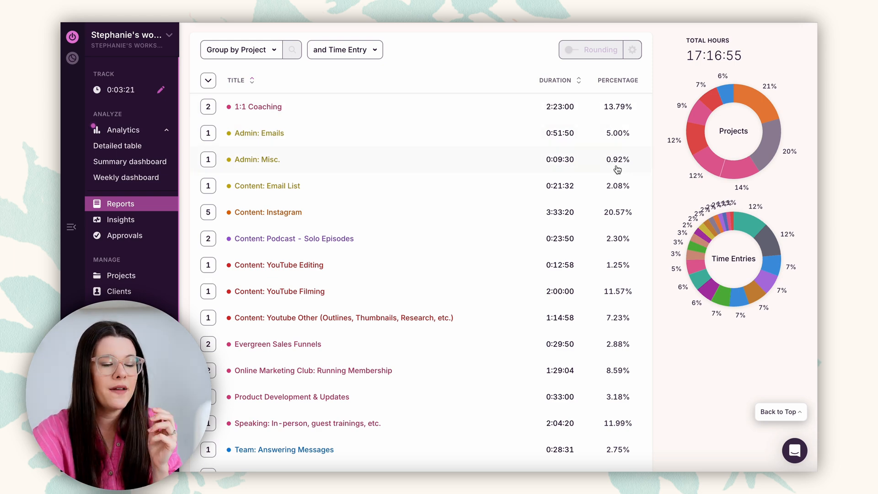
{"action": "scroll", "scroll_direction": "down", "scroll_amount": 3}
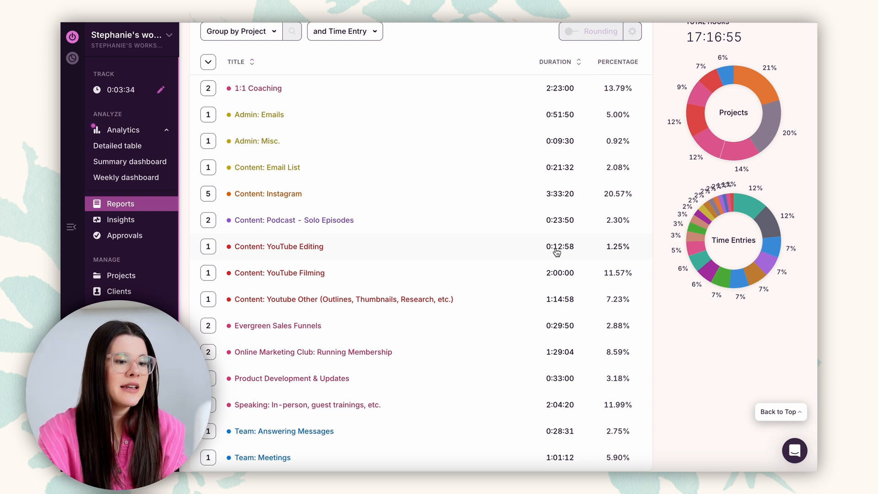
{"action": "mouse_move", "coordinate": [556, 272]}
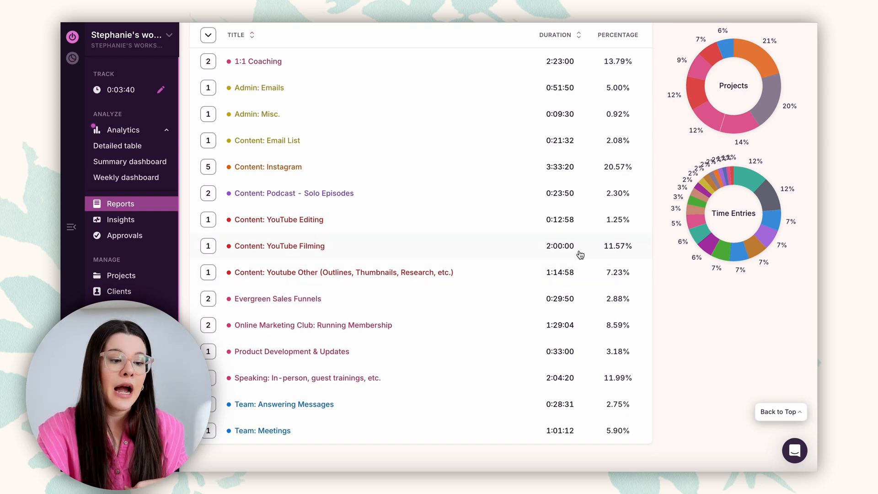
{"action": "scroll", "scroll_direction": "down", "scroll_amount": 3}
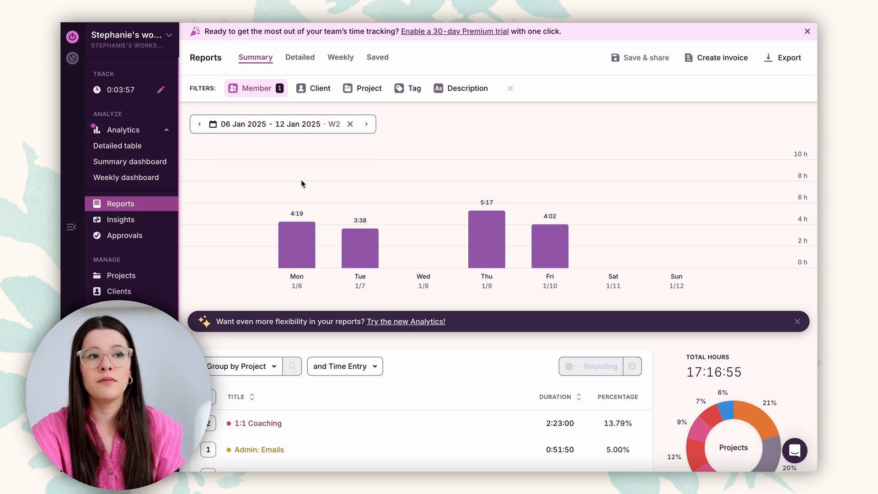
{"action": "mouse_move", "coordinate": [325, 141]}
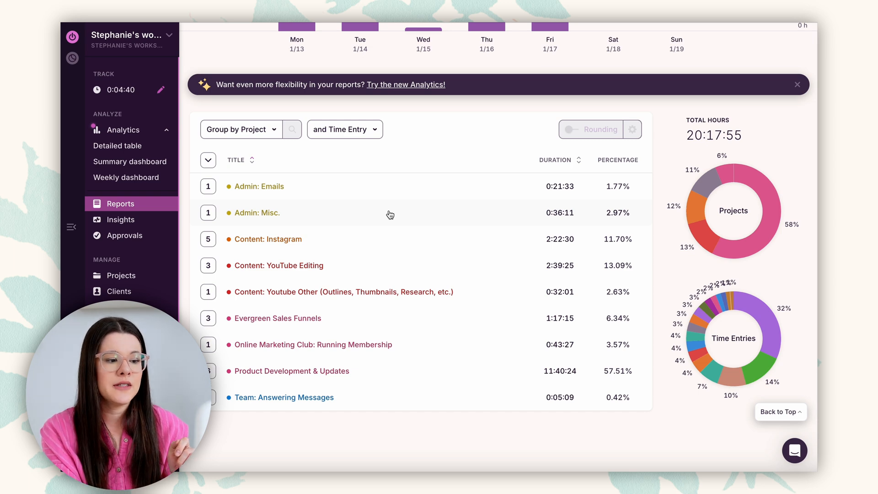
{"action": "mouse_move", "coordinate": [499, 319]}
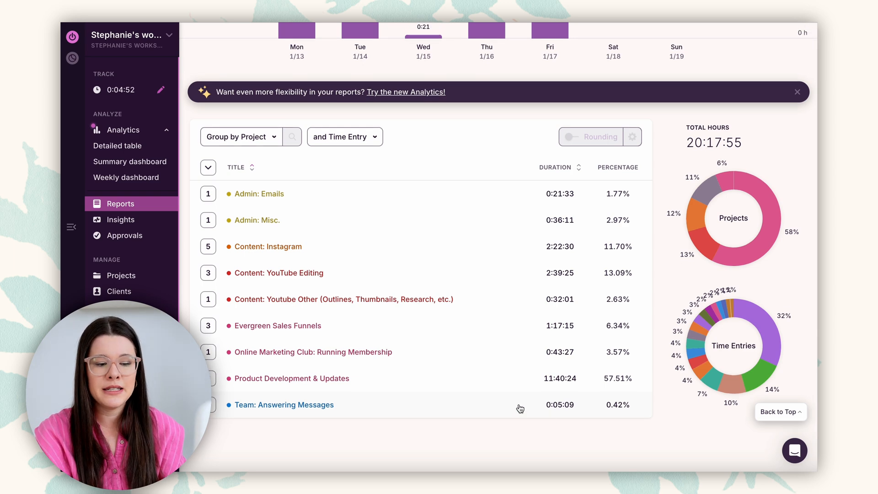
{"action": "mouse_move", "coordinate": [490, 405]}
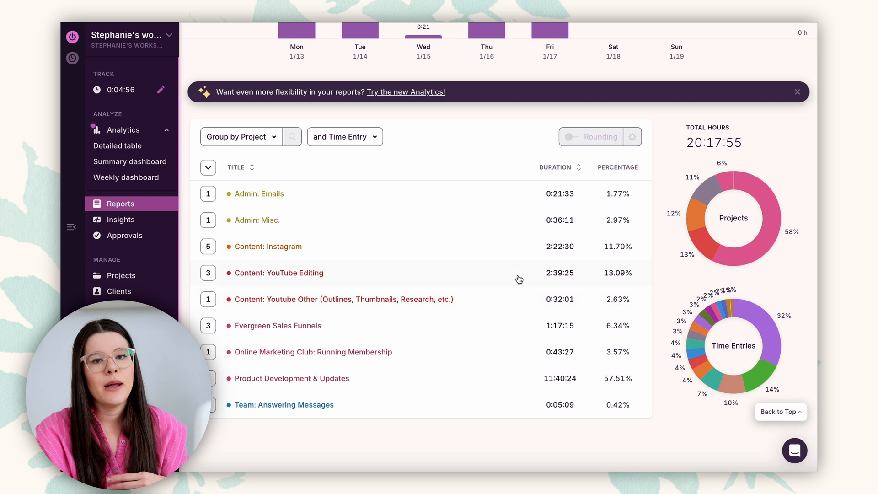
Review the 13–19 Jan project breakdown (20:17:55) and open the Member filter
{"action": "scroll", "scroll_direction": "down", "scroll_amount": 3}
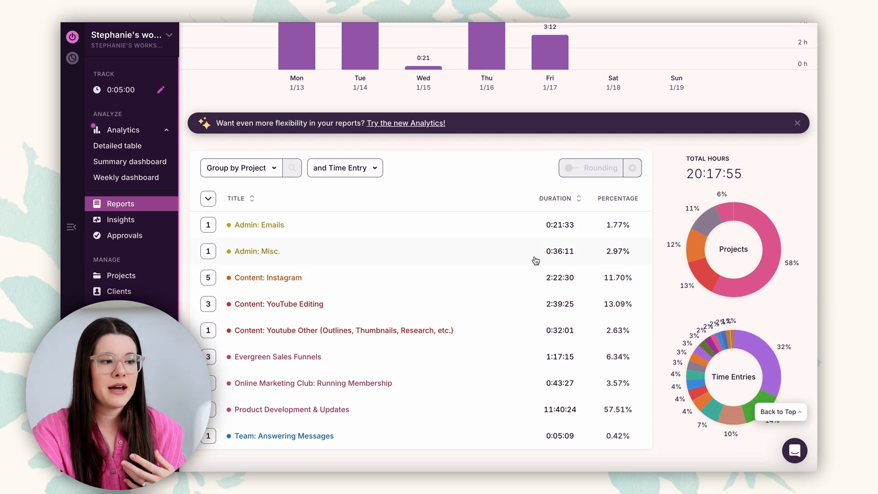
{"action": "left_click", "coordinate": [255, 88]}
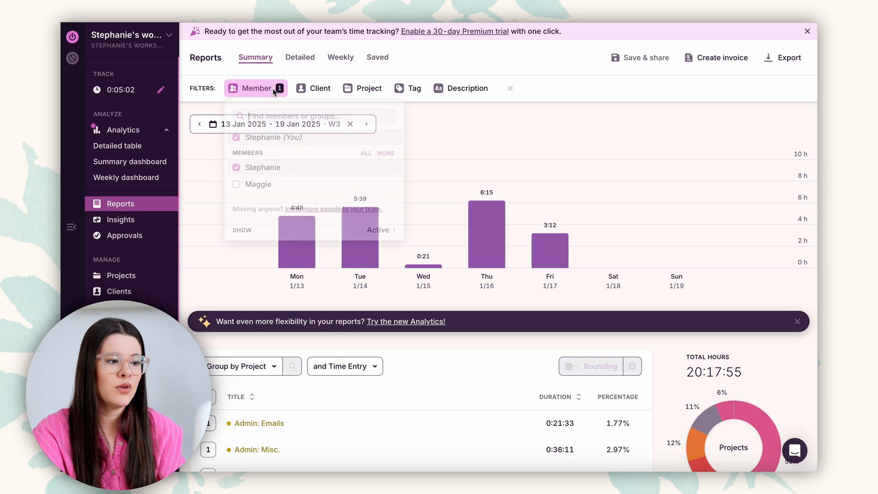
Clear the member filter and show the 27 Jan–2 Feb Summary totaling 1:54:38
{"action": "left_click", "coordinate": [256, 88]}
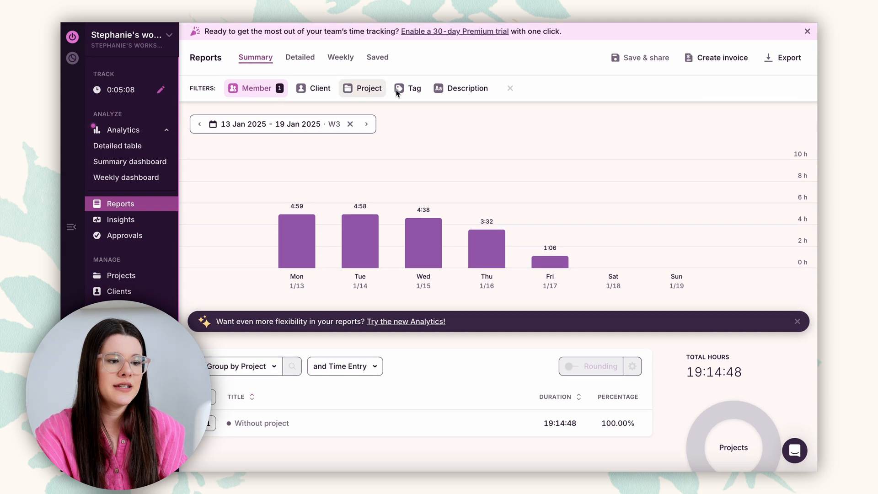
{"action": "left_click", "coordinate": [408, 88]}
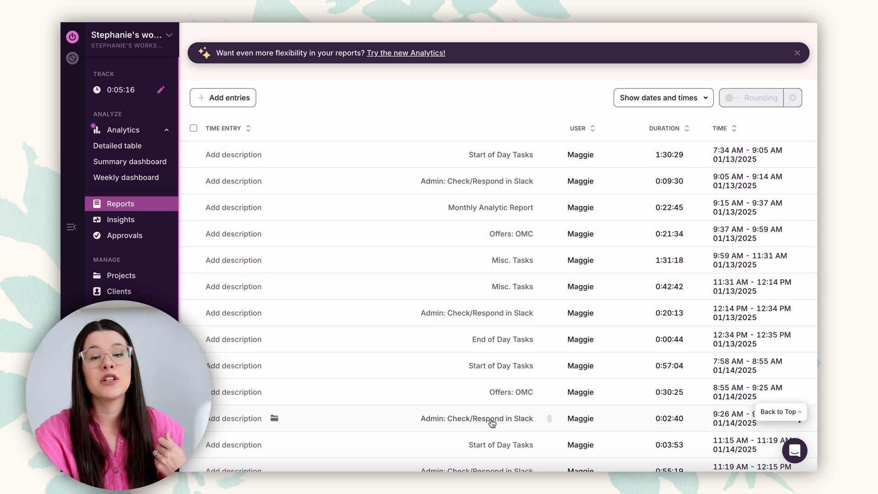
{"action": "mouse_move", "coordinate": [592, 115]}
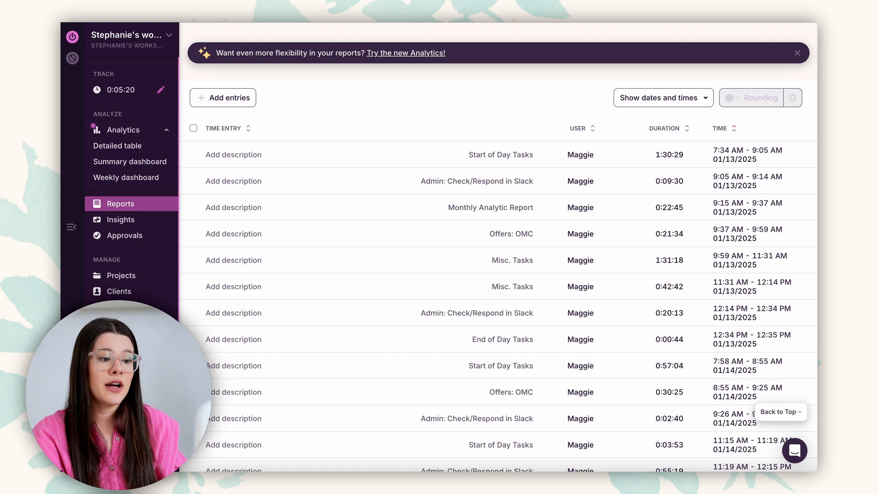
{"action": "left_click", "coordinate": [255, 75]}
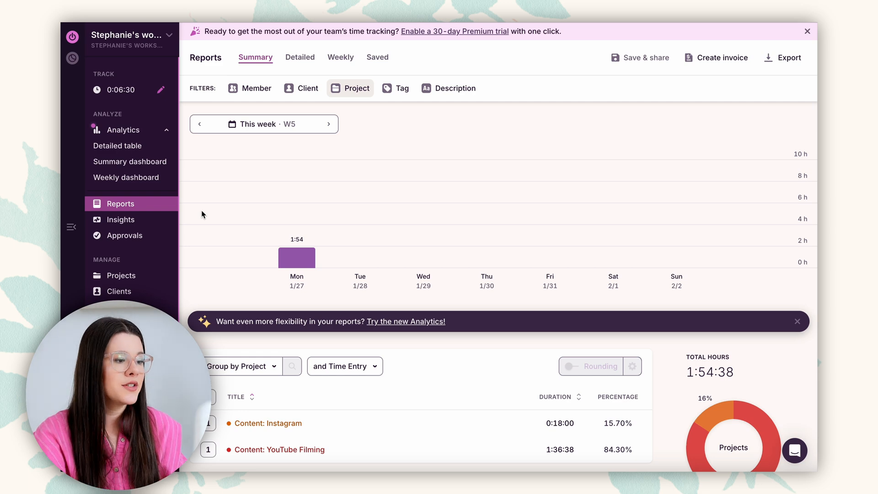
{"action": "mouse_move", "coordinate": [120, 275]}
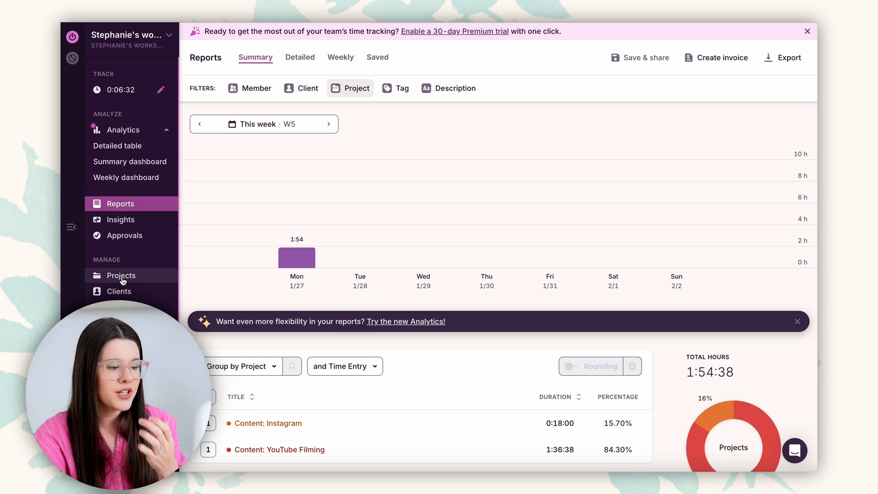
List all projects including archived ones, with totals like Admin: Emails at 150.27 h
{"action": "left_click", "coordinate": [121, 275]}
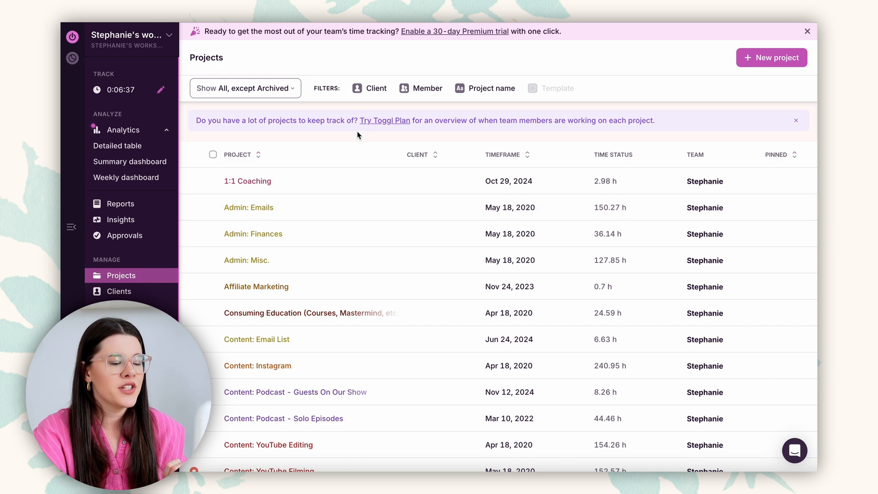
{"action": "left_click", "coordinate": [245, 88]}
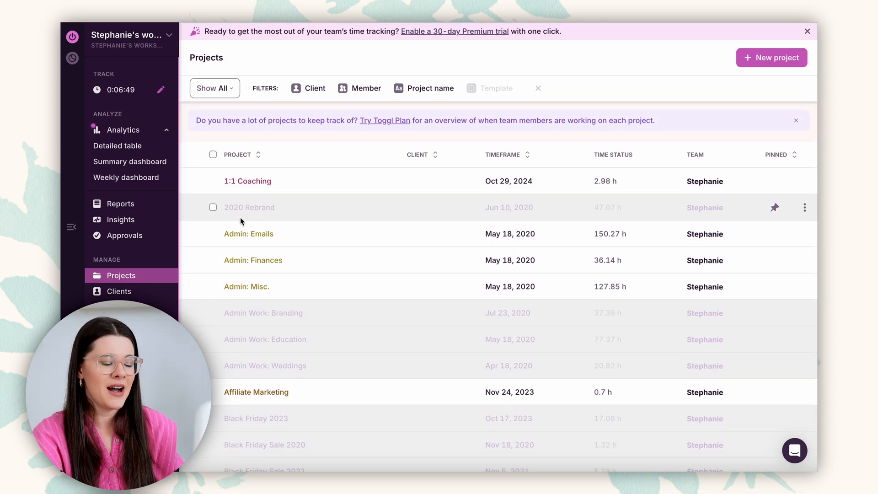
{"action": "mouse_move", "coordinate": [620, 212]}
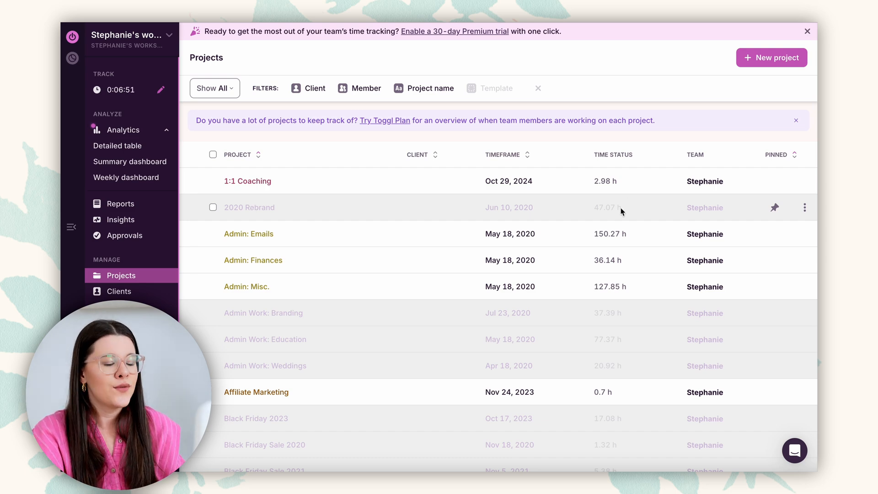
{"action": "mouse_move", "coordinate": [608, 207]}
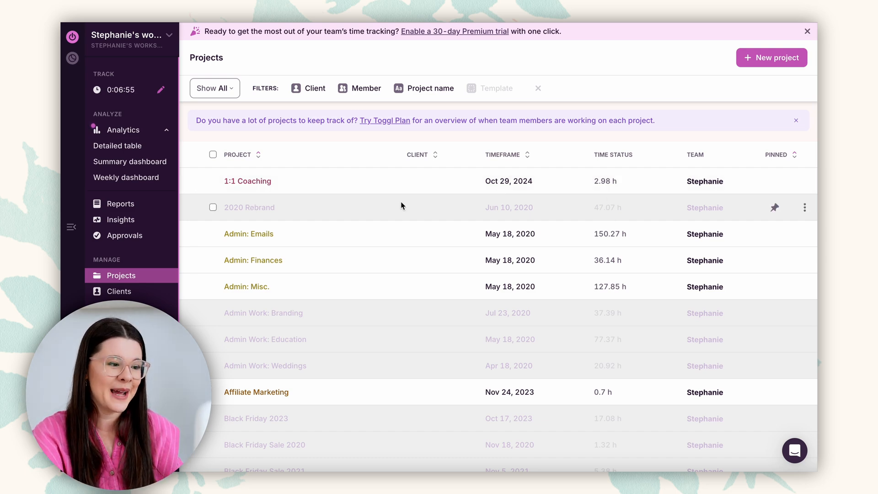
{"action": "left_click", "coordinate": [807, 32]}
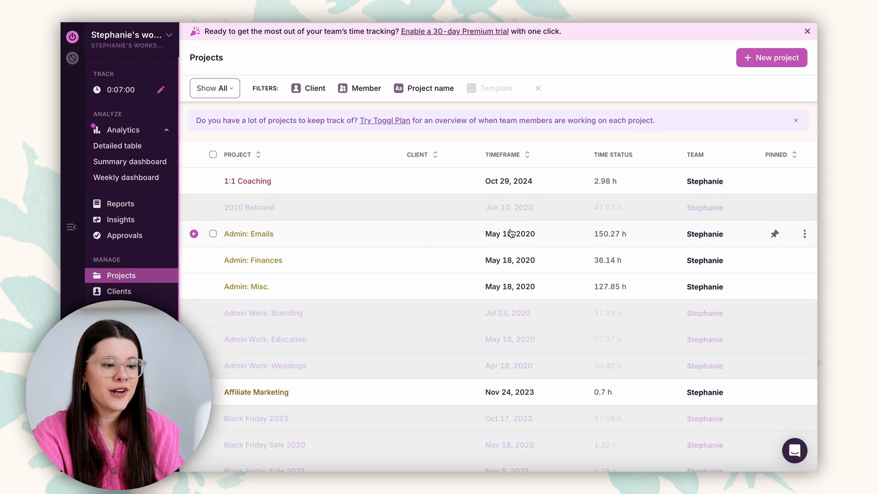
{"action": "mouse_move", "coordinate": [510, 233]}
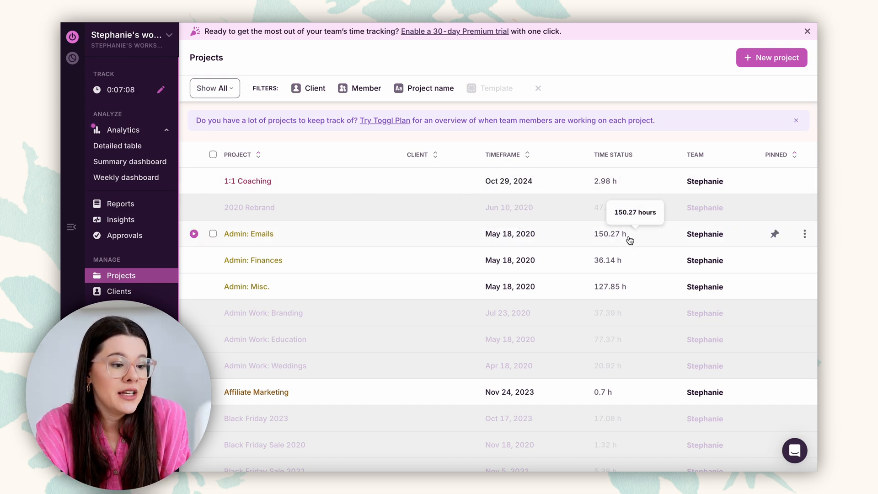
{"action": "mouse_move", "coordinate": [453, 236]}
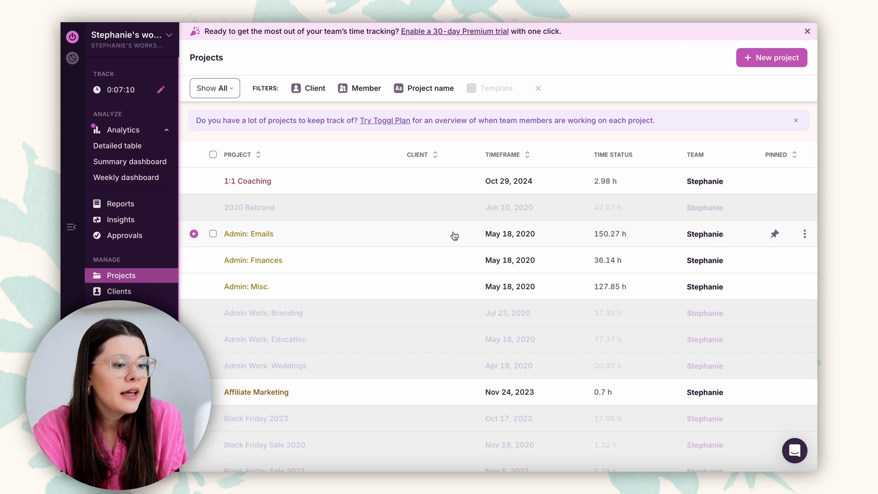
{"action": "left_click", "coordinate": [806, 32]}
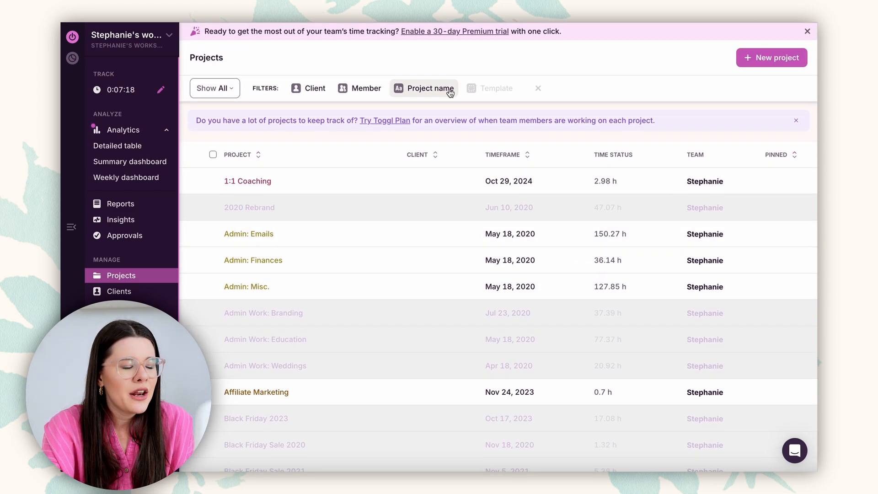
{"action": "left_click", "coordinate": [807, 32]}
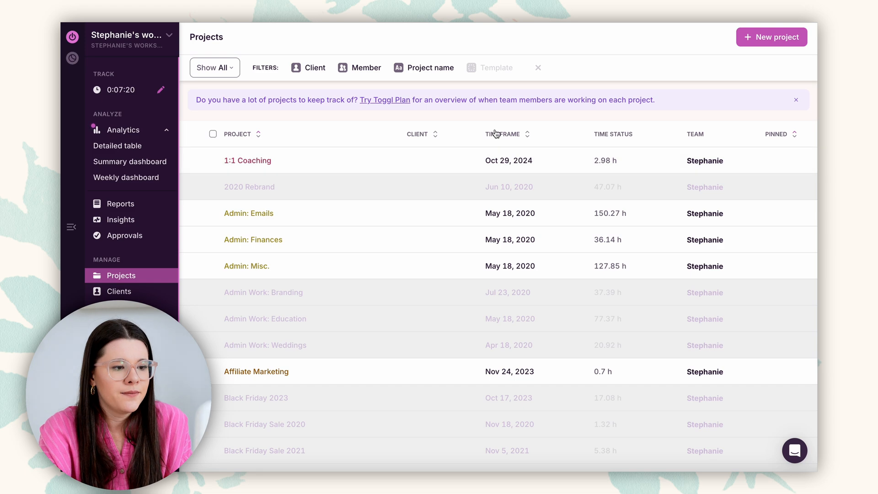
{"action": "left_click", "coordinate": [525, 134]}
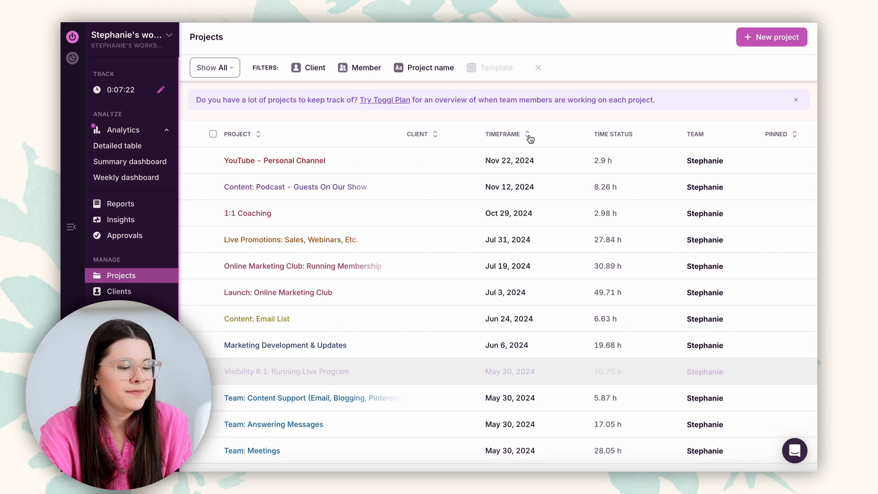
{"action": "mouse_move", "coordinate": [238, 139]}
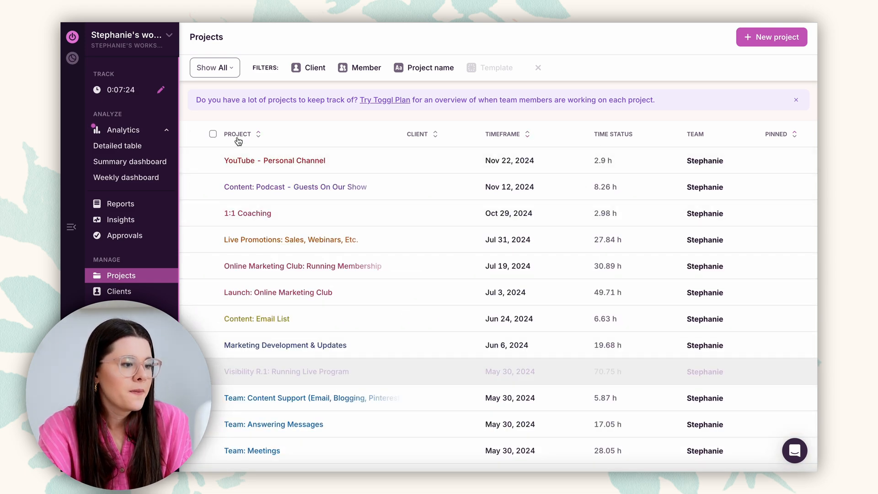
{"action": "scroll", "scroll_direction": "down", "scroll_amount": 3}
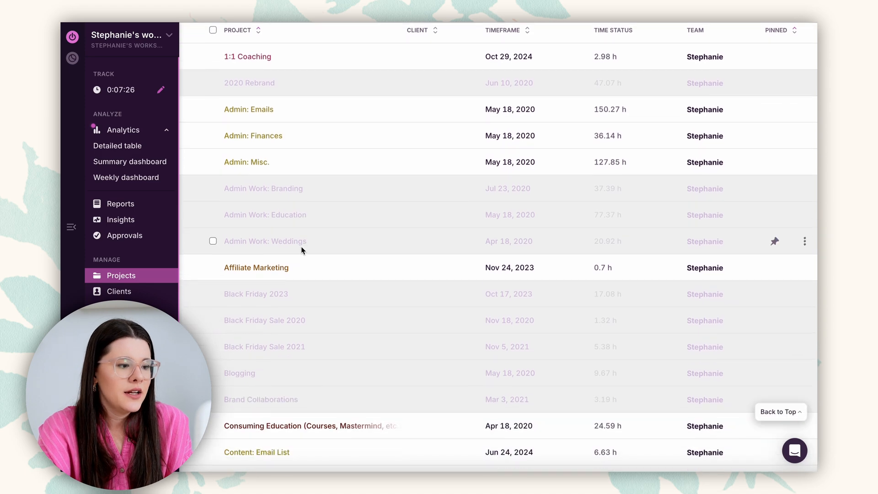
{"action": "scroll", "scroll_direction": "down", "scroll_amount": 3}
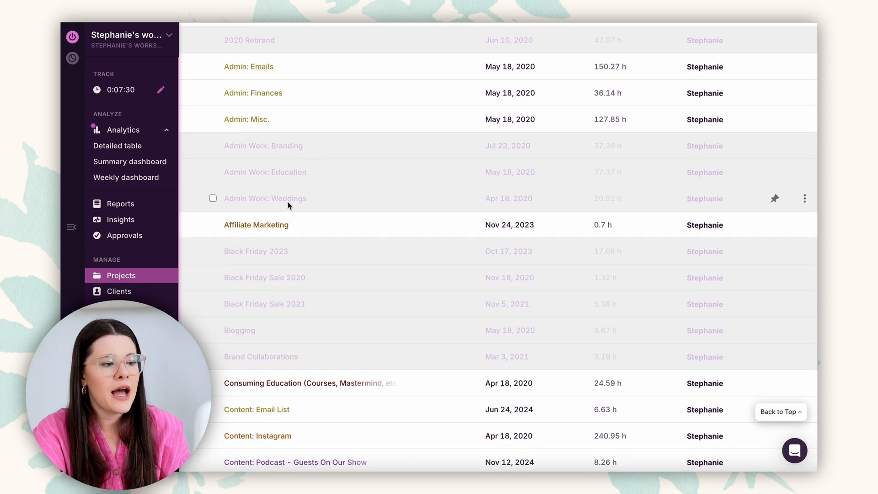
{"action": "mouse_move", "coordinate": [306, 172]}
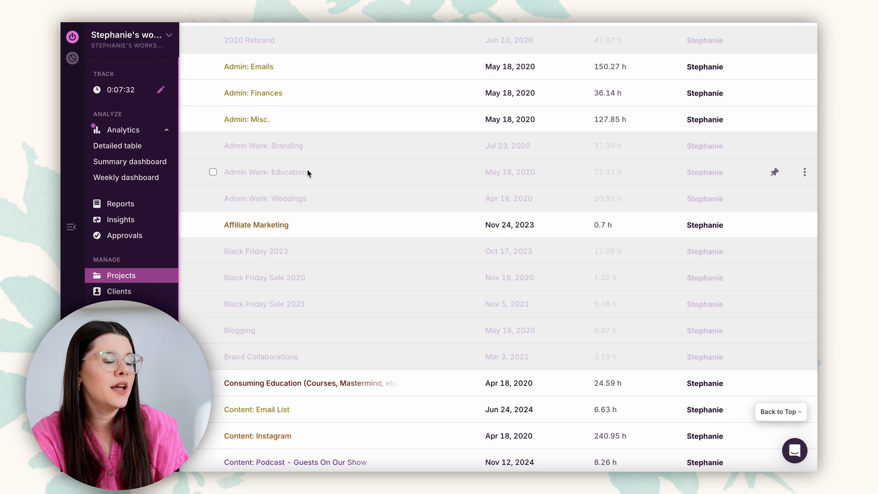
{"action": "scroll", "scroll_direction": "down", "scroll_amount": 3}
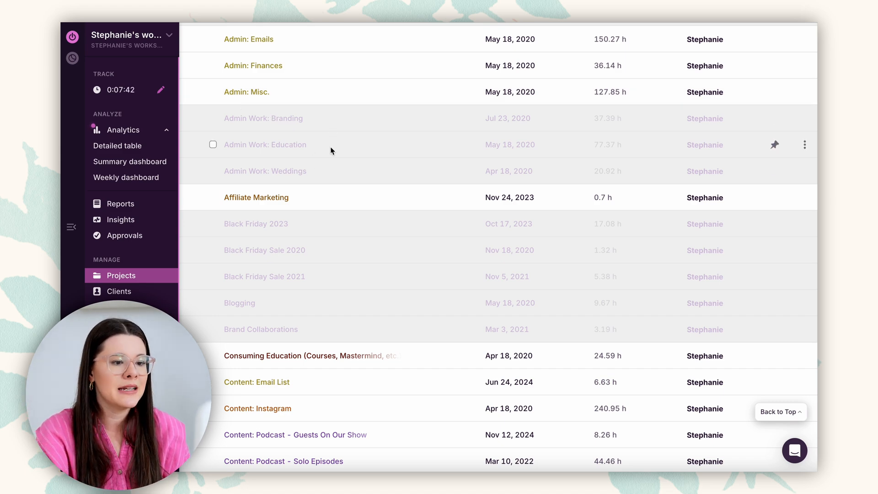
{"action": "scroll", "scroll_direction": "down", "scroll_amount": 3}
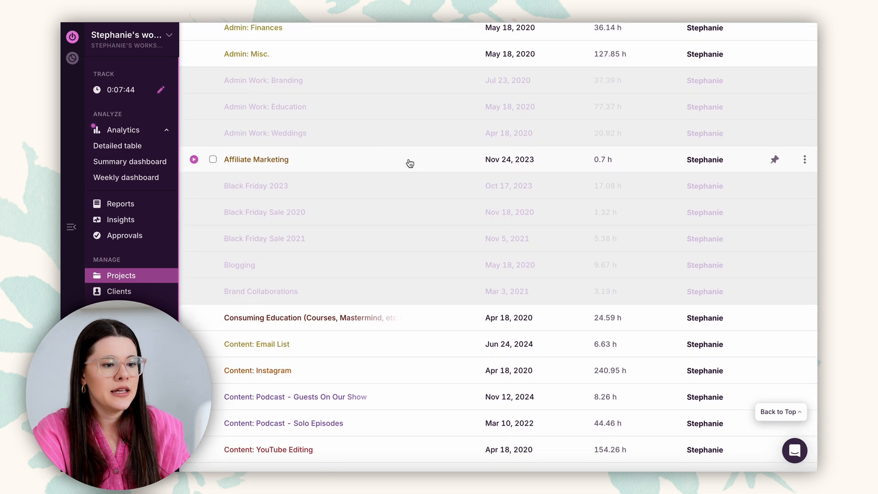
{"action": "scroll", "scroll_direction": "down", "scroll_amount": 3}
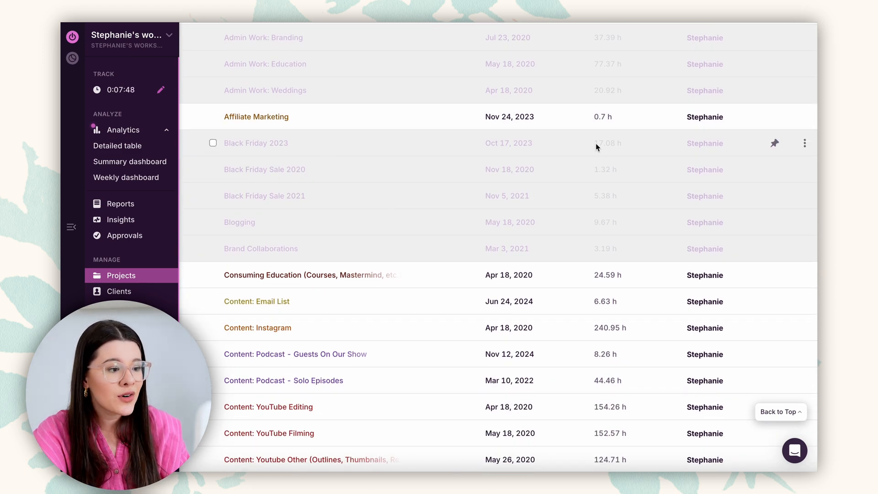
{"action": "mouse_move", "coordinate": [584, 172]}
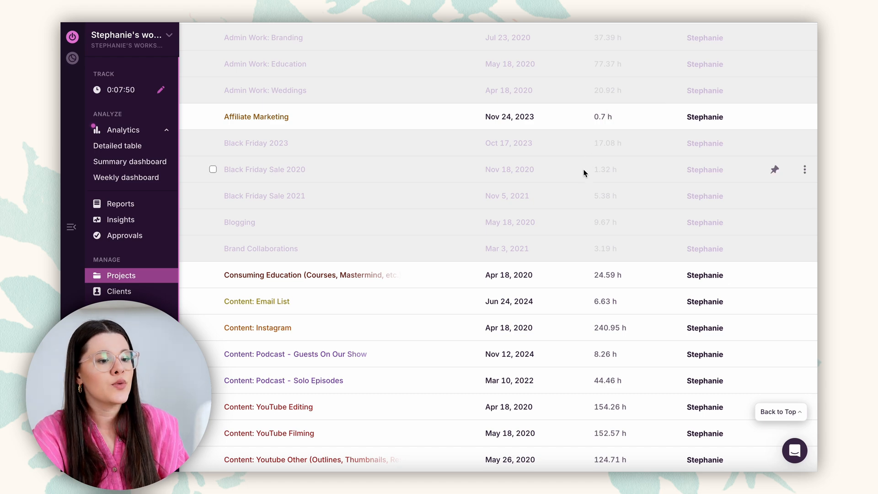
{"action": "mouse_move", "coordinate": [605, 169]}
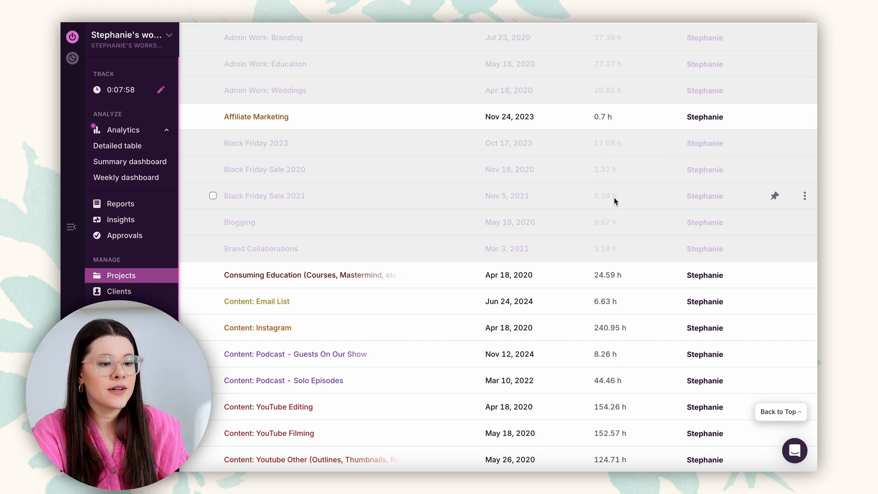
{"action": "mouse_move", "coordinate": [609, 201]}
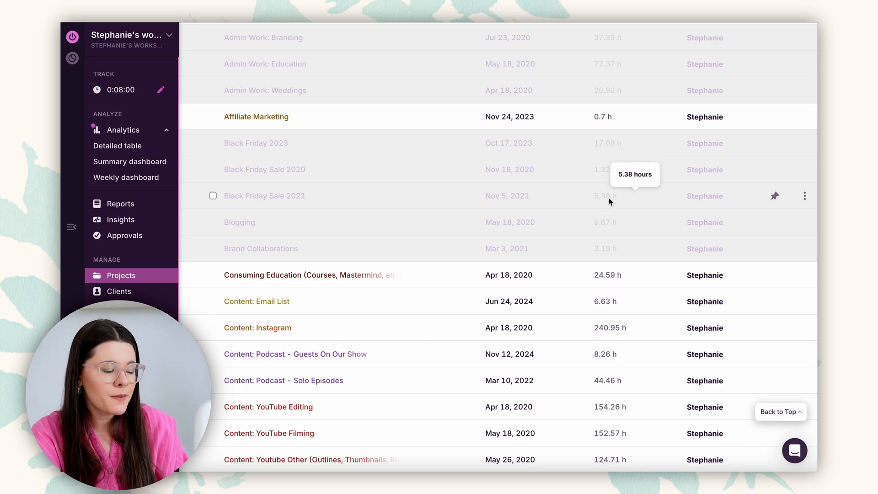
{"action": "mouse_move", "coordinate": [529, 201]}
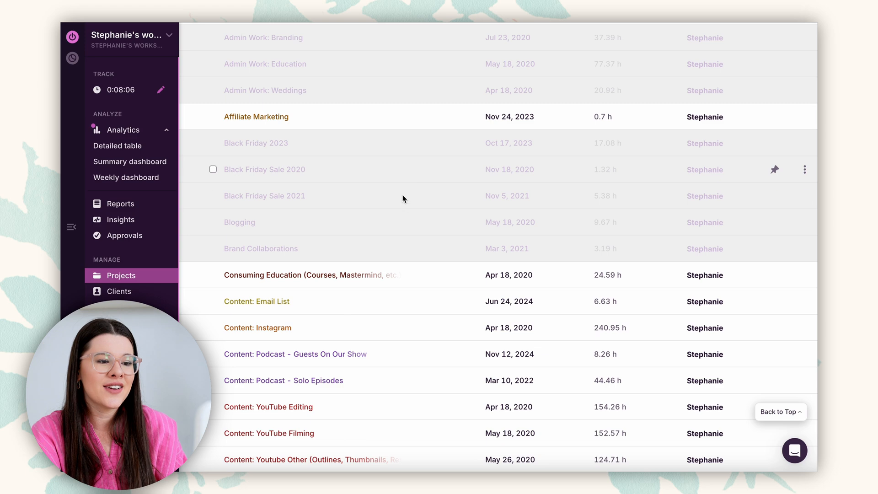
{"action": "scroll", "scroll_direction": "down", "scroll_amount": 3}
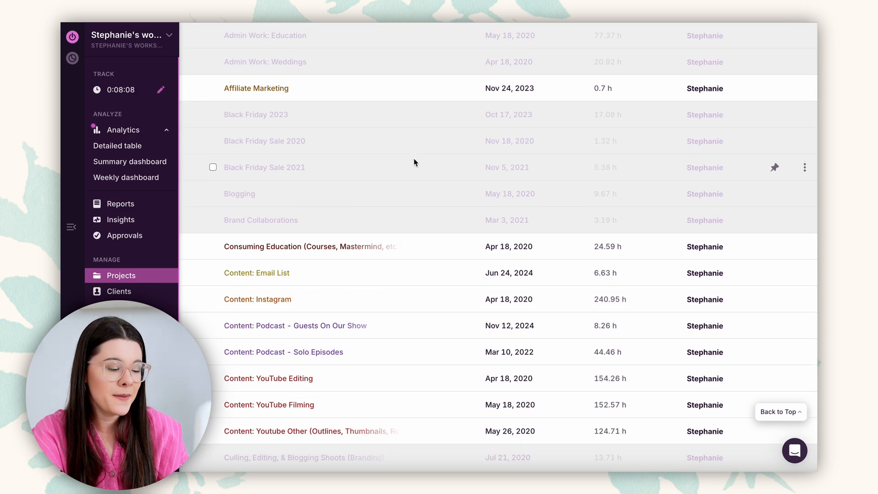
{"action": "scroll", "scroll_direction": "down", "scroll_amount": 3}
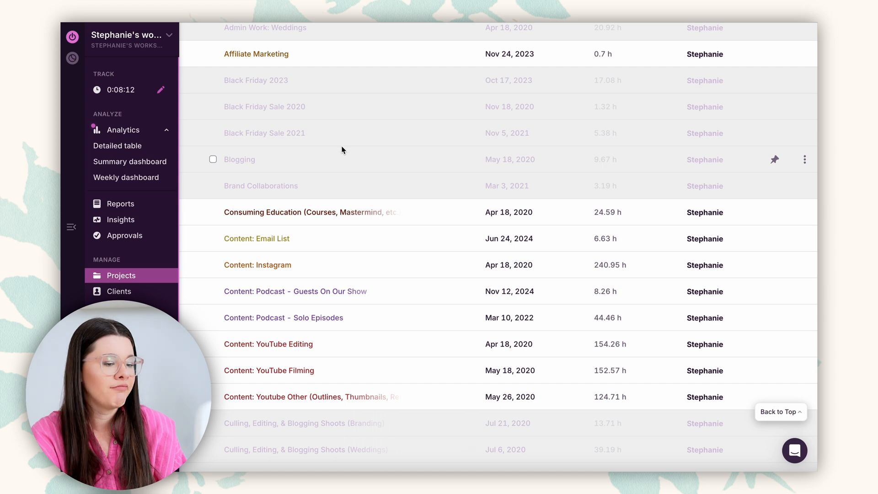
{"action": "mouse_move", "coordinate": [600, 162]}
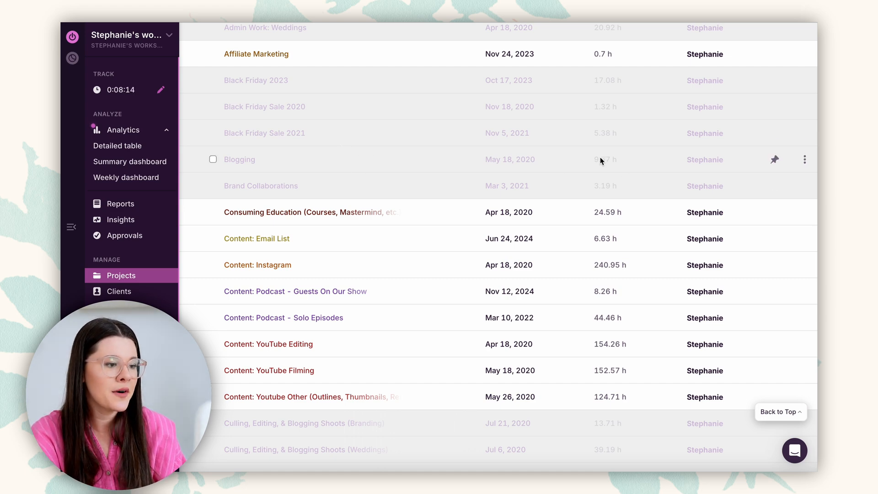
{"action": "scroll", "scroll_direction": "down", "scroll_amount": 3}
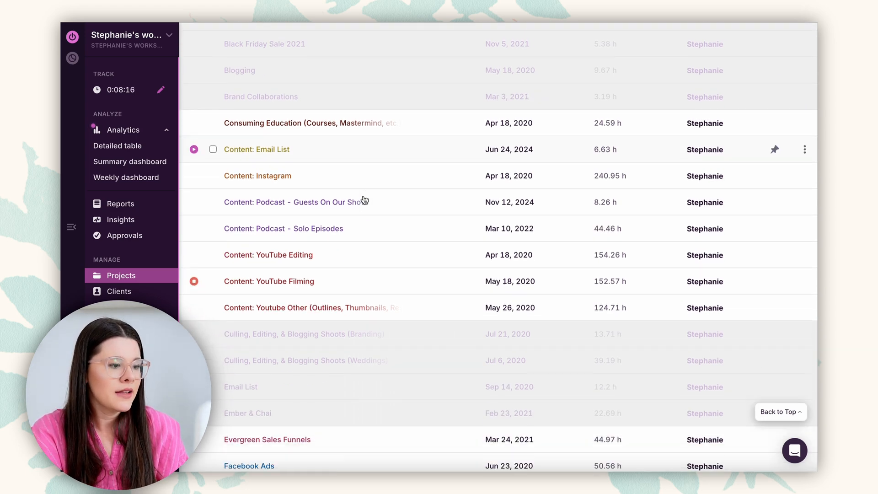
{"action": "scroll", "scroll_direction": "down", "scroll_amount": 3}
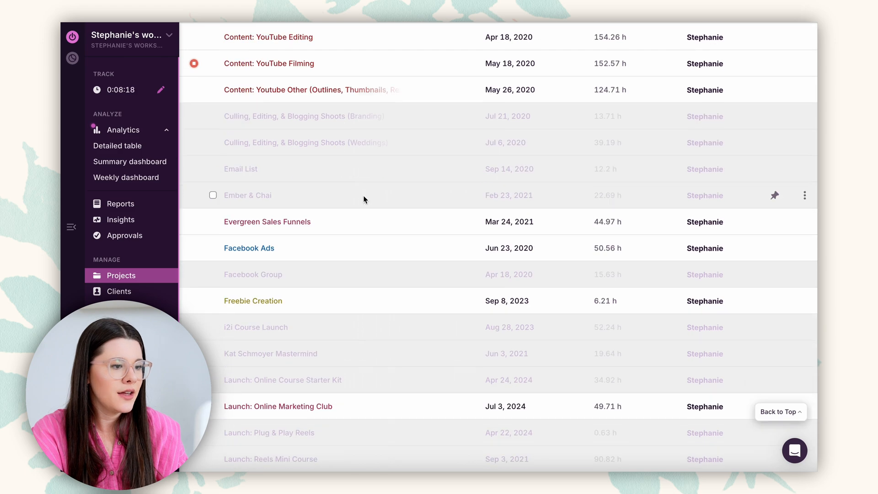
{"action": "scroll", "scroll_direction": "down", "scroll_amount": 3}
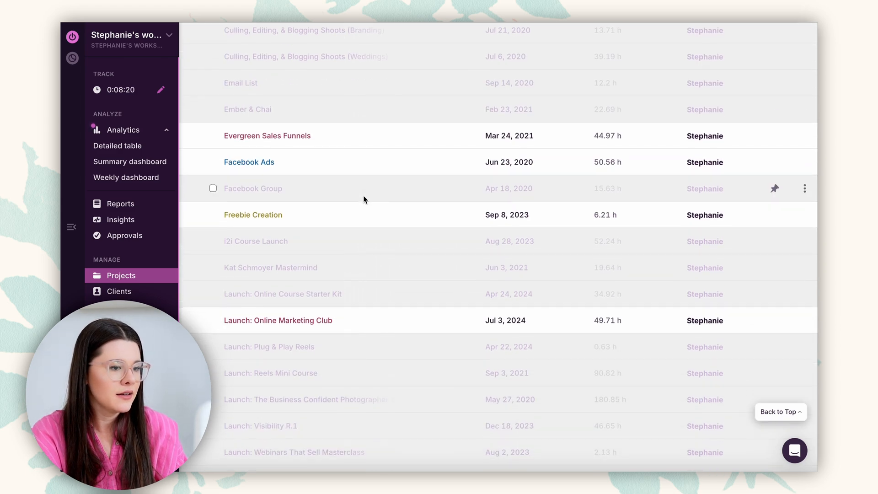
{"action": "scroll", "scroll_direction": "down", "scroll_amount": 3}
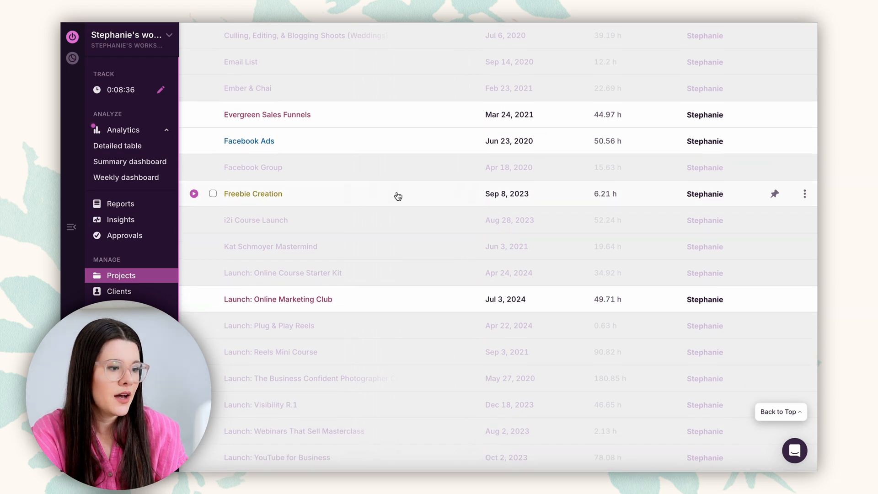
{"action": "scroll", "scroll_direction": "down", "scroll_amount": 3}
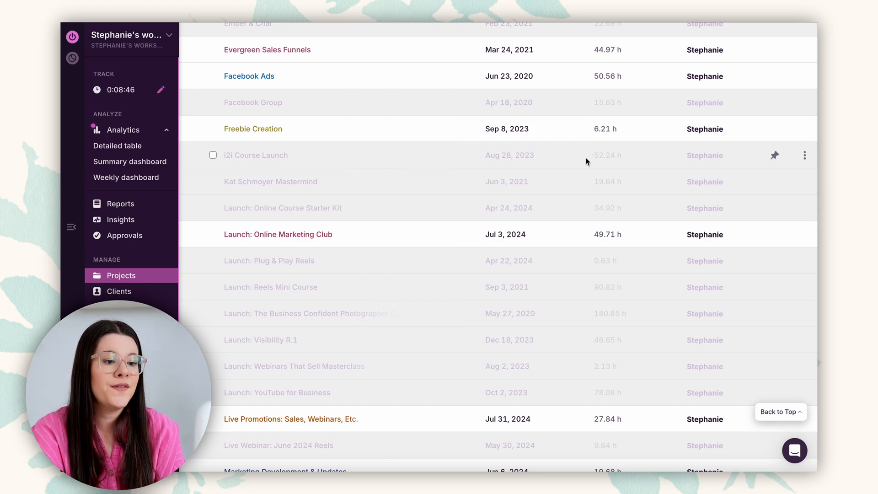
{"action": "mouse_move", "coordinate": [634, 164]}
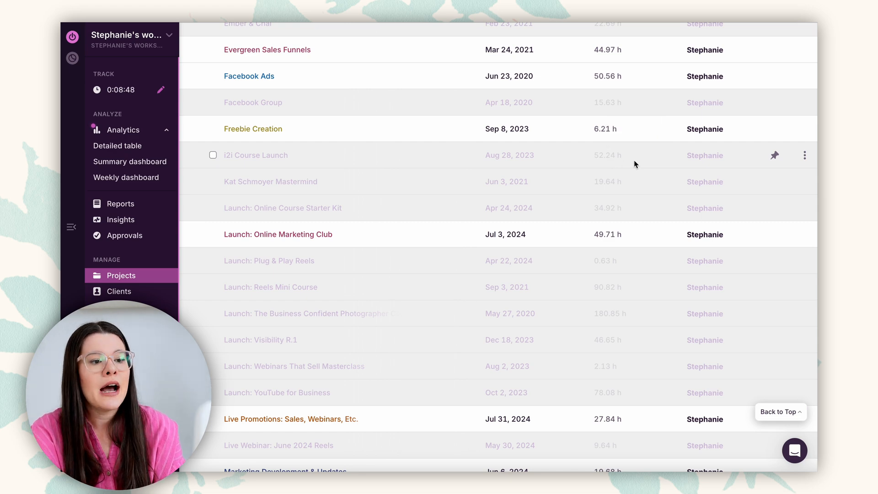
{"action": "mouse_move", "coordinate": [608, 155]}
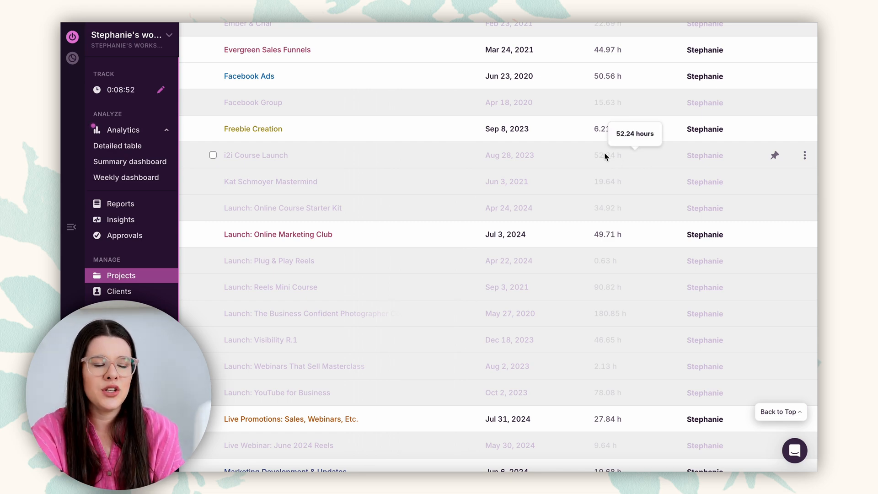
{"action": "mouse_move", "coordinate": [557, 152]}
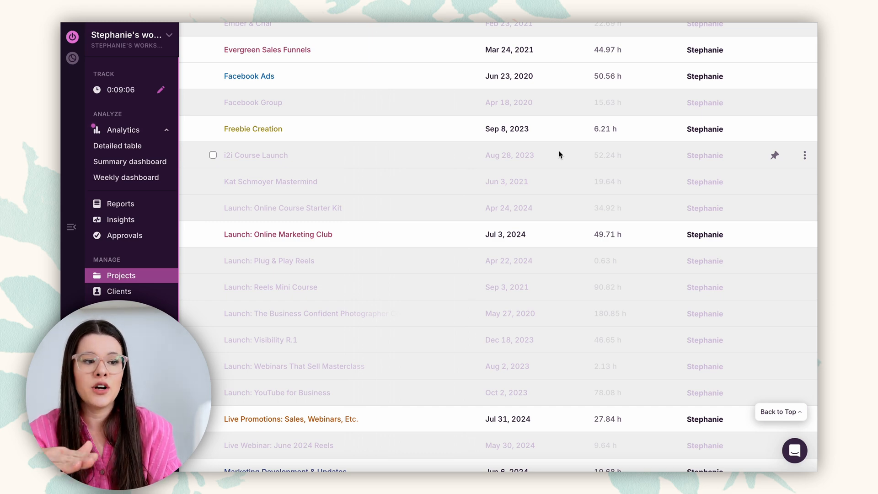
{"action": "mouse_move", "coordinate": [509, 195]}
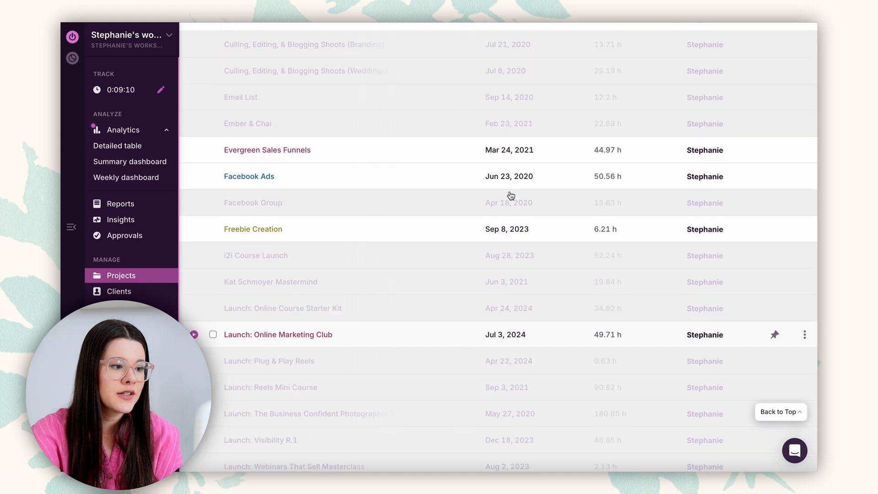
{"action": "scroll", "scroll_direction": "down", "scroll_amount": 3}
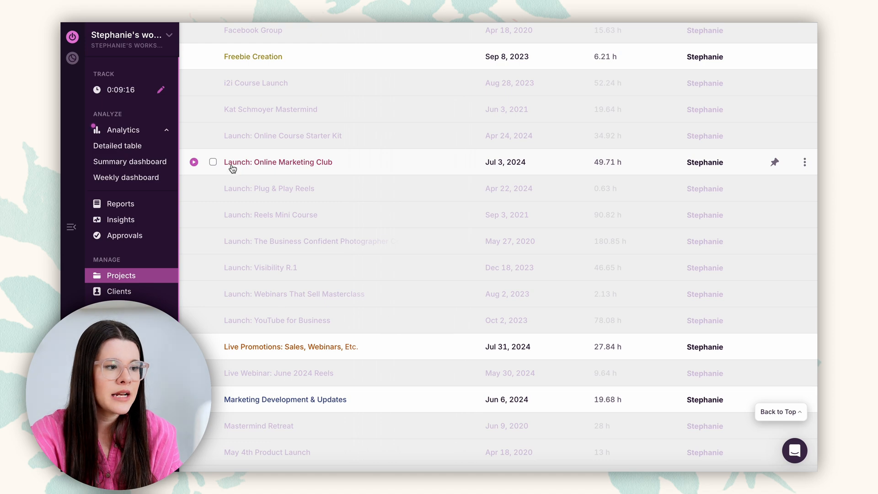
{"action": "mouse_move", "coordinate": [515, 174]}
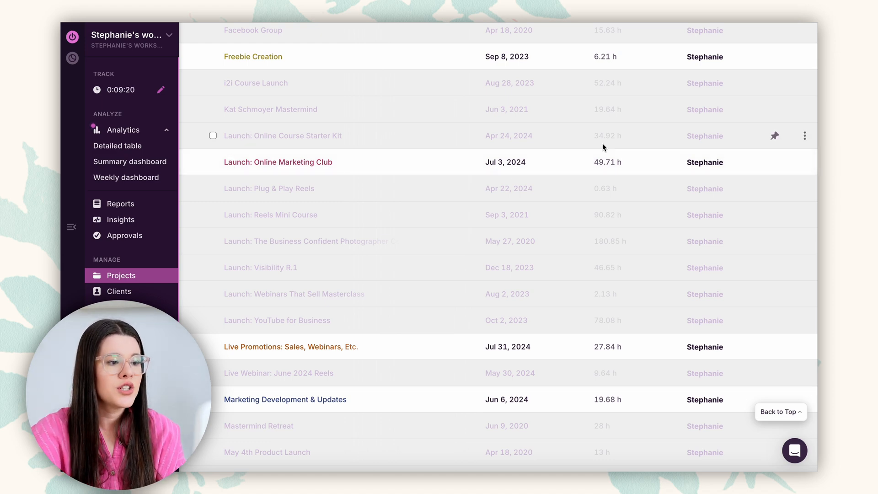
{"action": "mouse_move", "coordinate": [557, 143]}
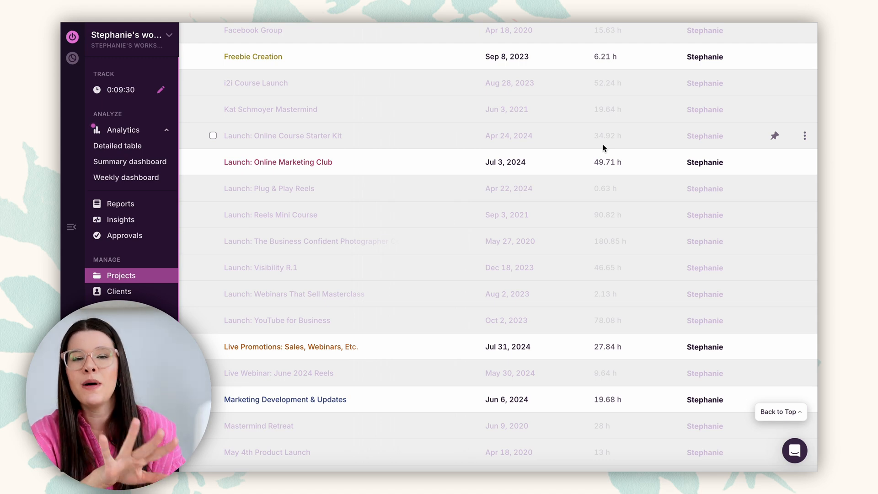
{"action": "mouse_move", "coordinate": [593, 148]}
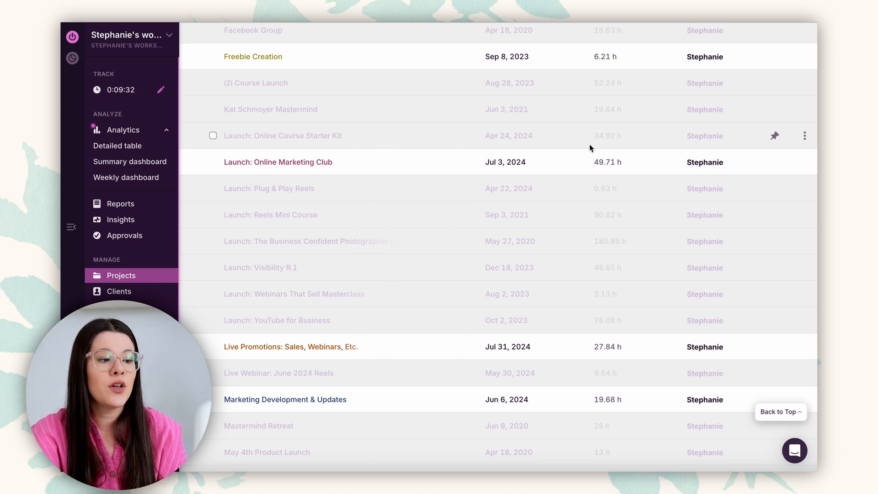
{"action": "mouse_move", "coordinate": [424, 140]}
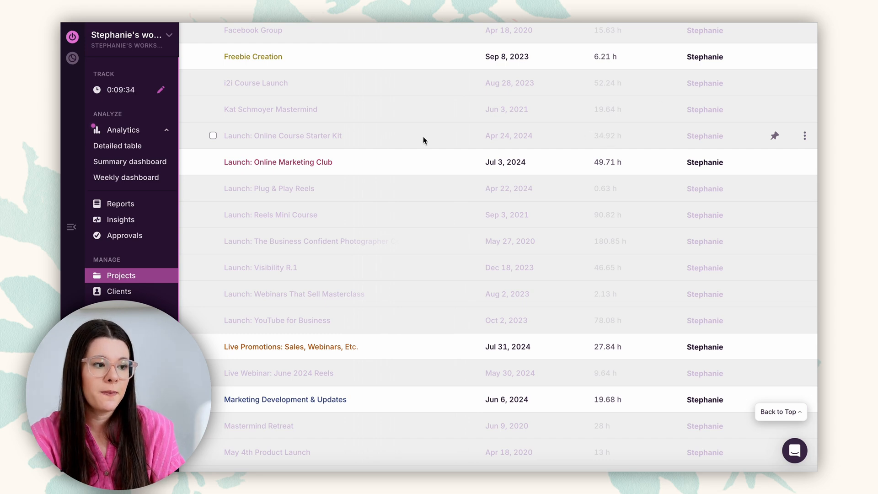
{"action": "mouse_move", "coordinate": [608, 136]}
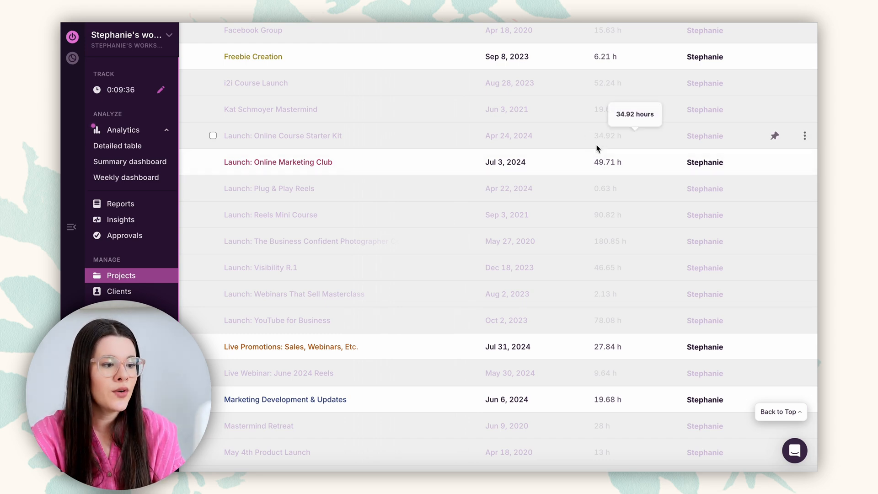
{"action": "scroll", "scroll_direction": "down", "scroll_amount": 3}
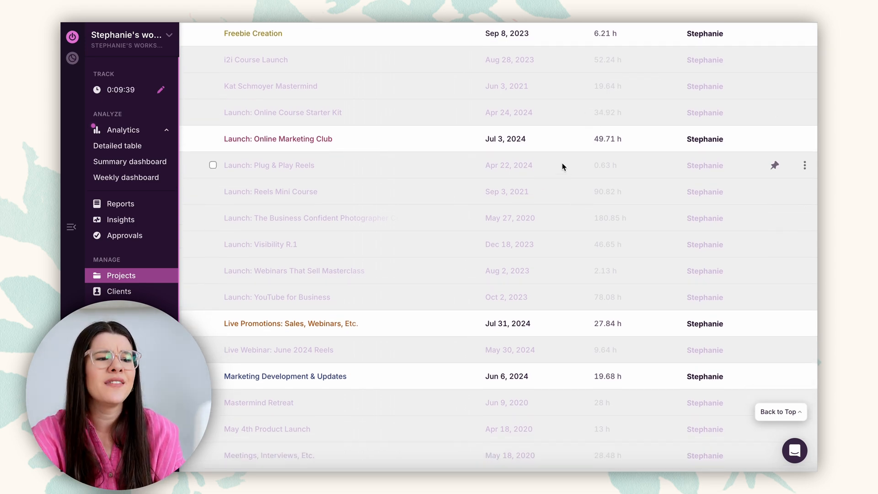
{"action": "mouse_move", "coordinate": [606, 164]}
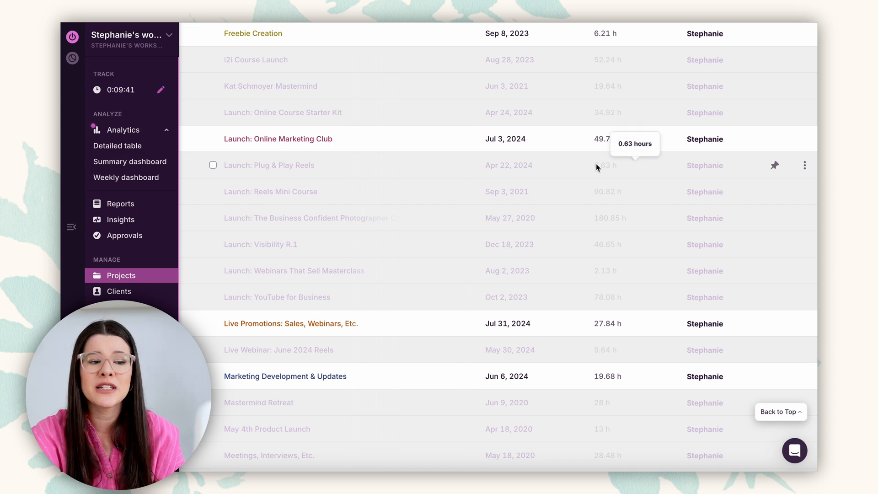
{"action": "scroll", "scroll_direction": "down", "scroll_amount": 3}
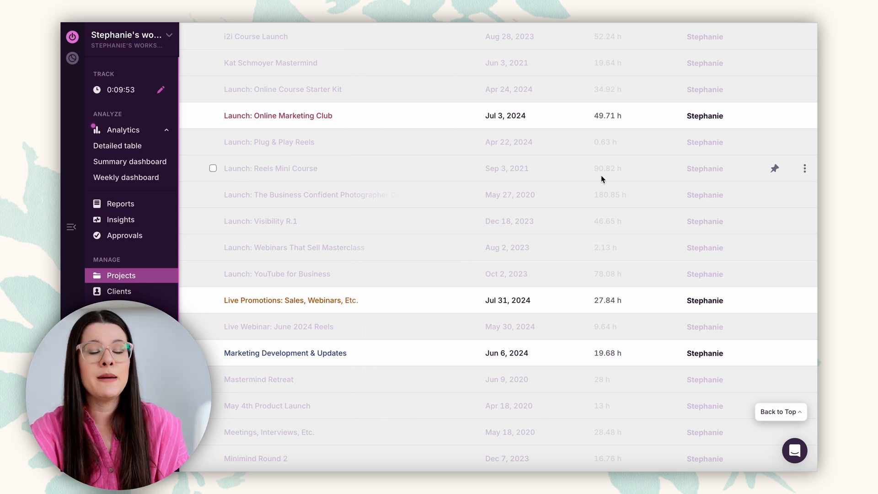
{"action": "mouse_move", "coordinate": [572, 173]}
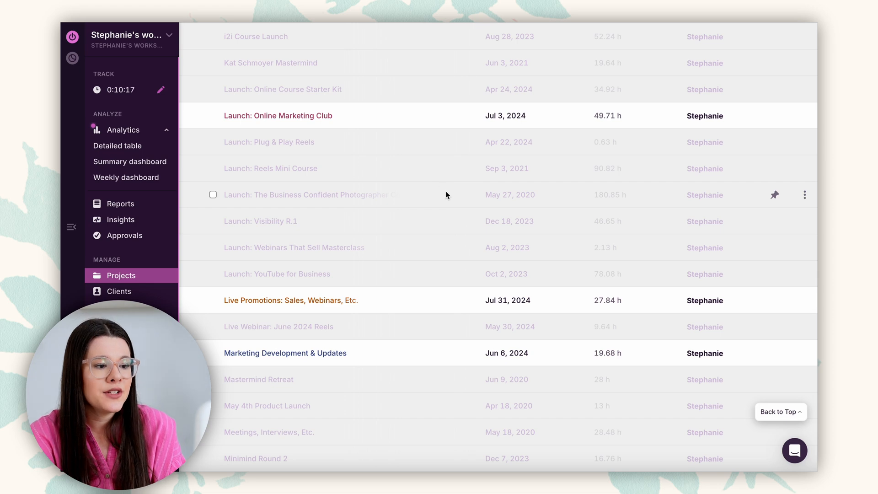
{"action": "mouse_move", "coordinate": [421, 191]}
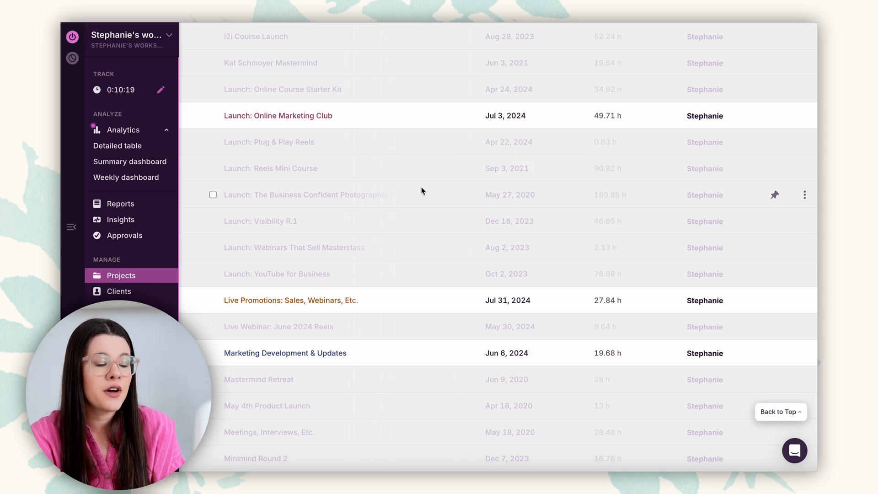
{"action": "mouse_move", "coordinate": [441, 197]}
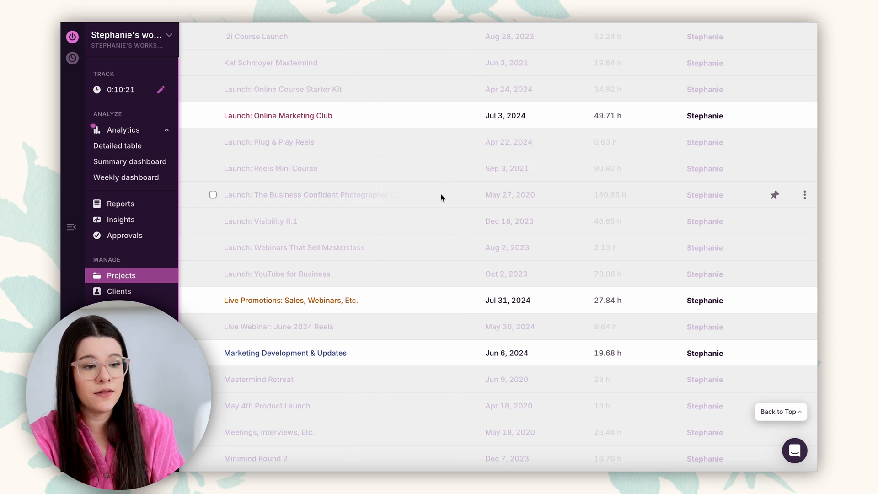
{"action": "mouse_move", "coordinate": [608, 195]}
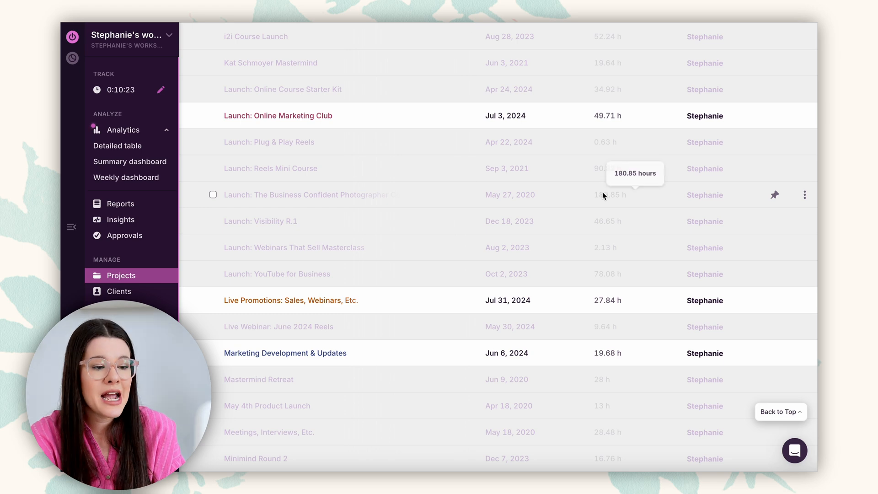
{"action": "mouse_move", "coordinate": [603, 169]}
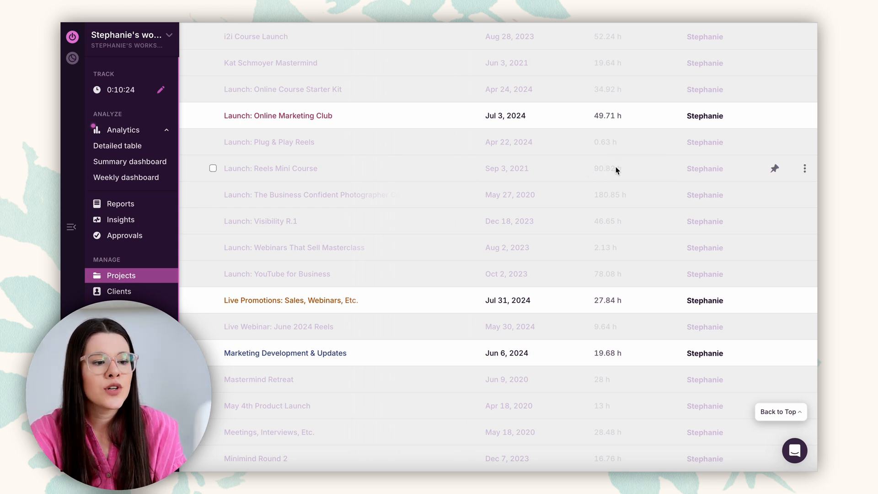
{"action": "mouse_move", "coordinate": [582, 171]}
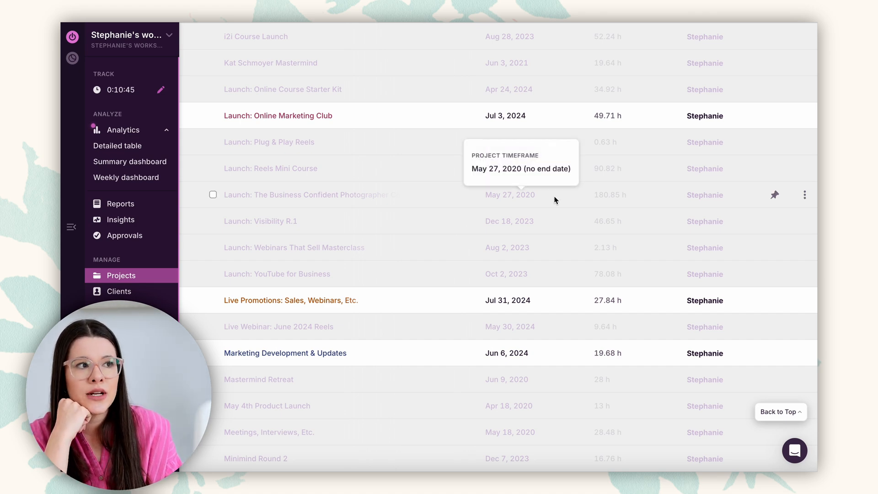
{"action": "mouse_move", "coordinate": [428, 197]}
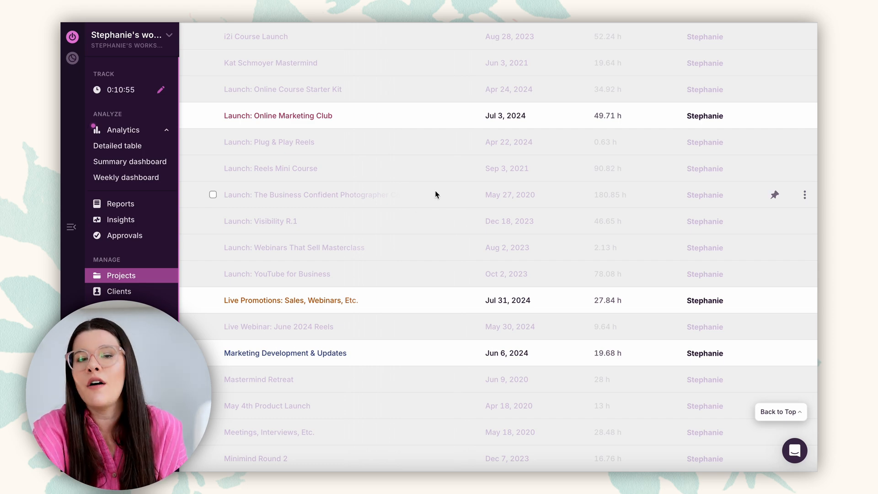
{"action": "mouse_move", "coordinate": [448, 212]}
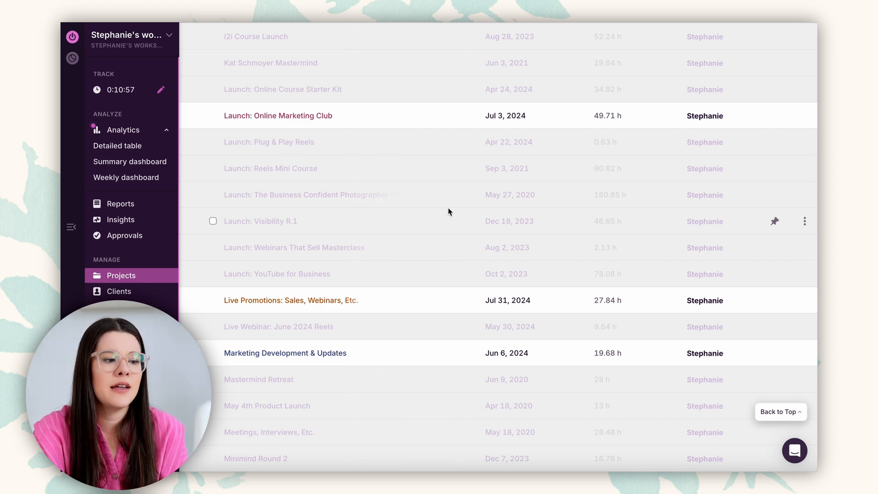
{"action": "mouse_move", "coordinate": [437, 191]}
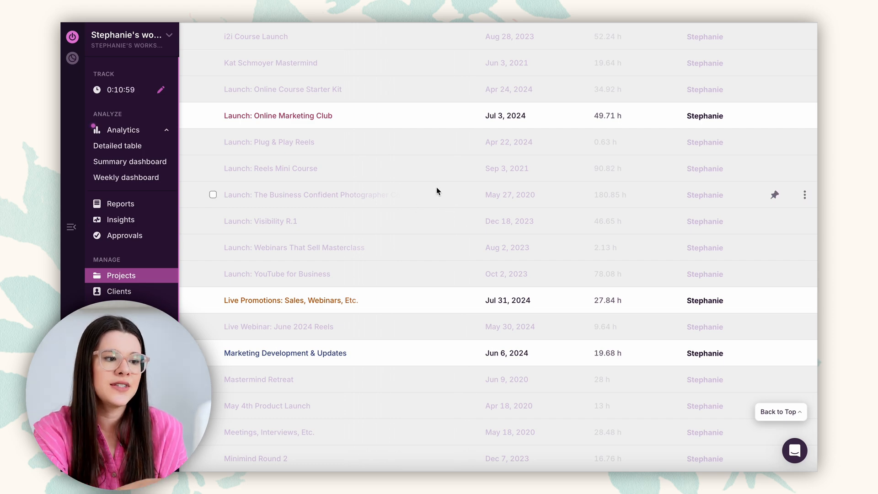
{"action": "mouse_move", "coordinate": [603, 174]}
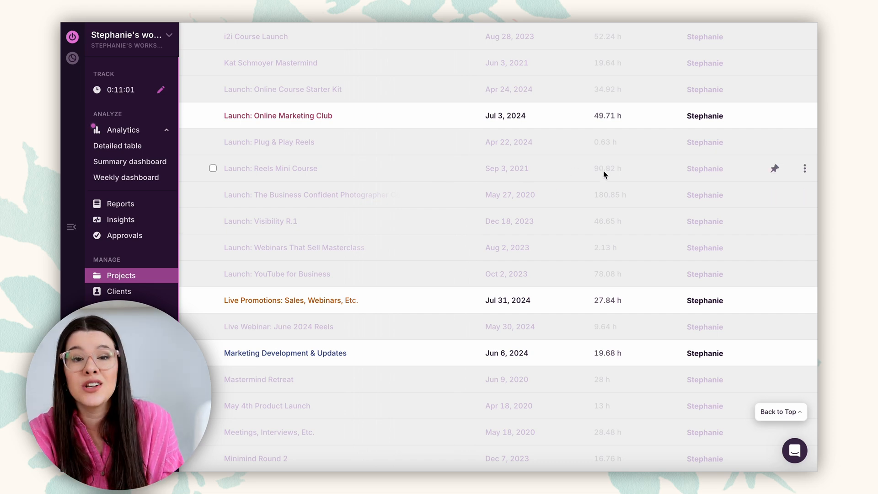
{"action": "mouse_move", "coordinate": [607, 168]}
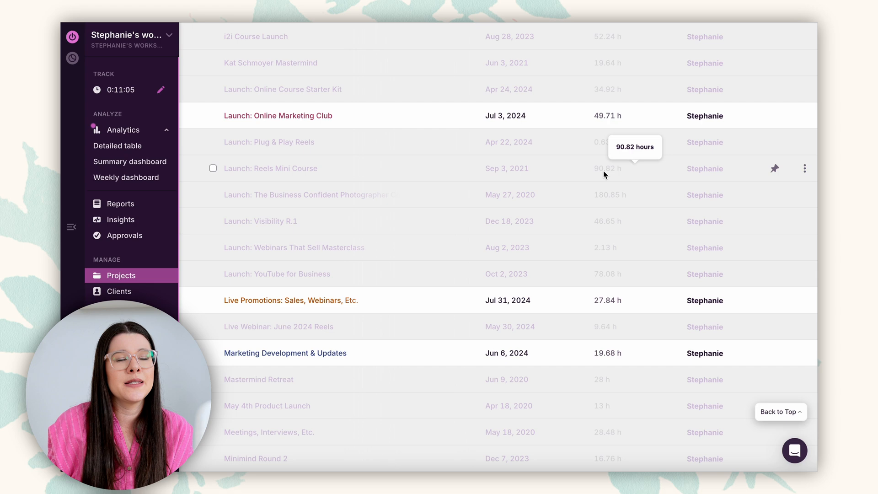
{"action": "scroll", "scroll_direction": "down", "scroll_amount": 3}
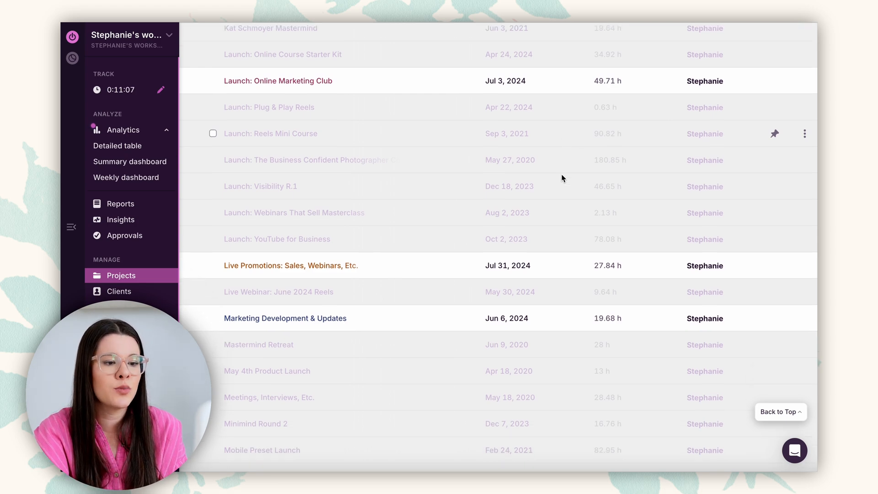
{"action": "scroll", "scroll_direction": "down", "scroll_amount": 3}
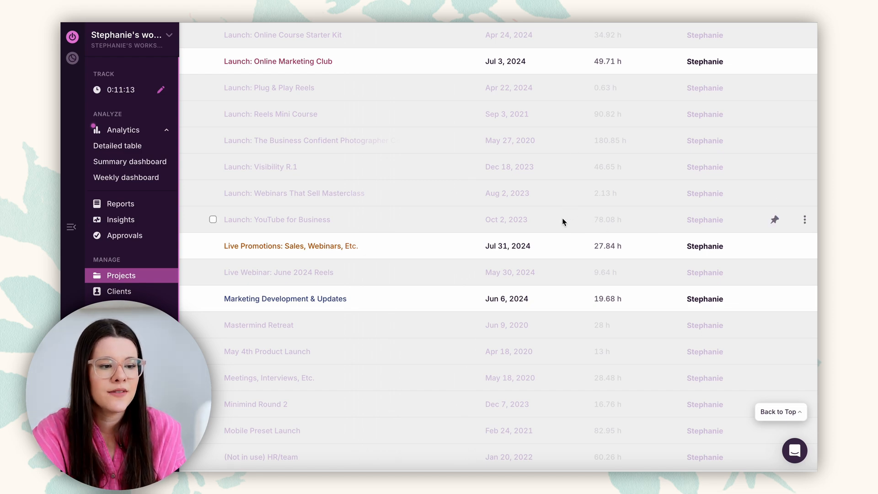
{"action": "scroll", "scroll_direction": "down", "scroll_amount": 3}
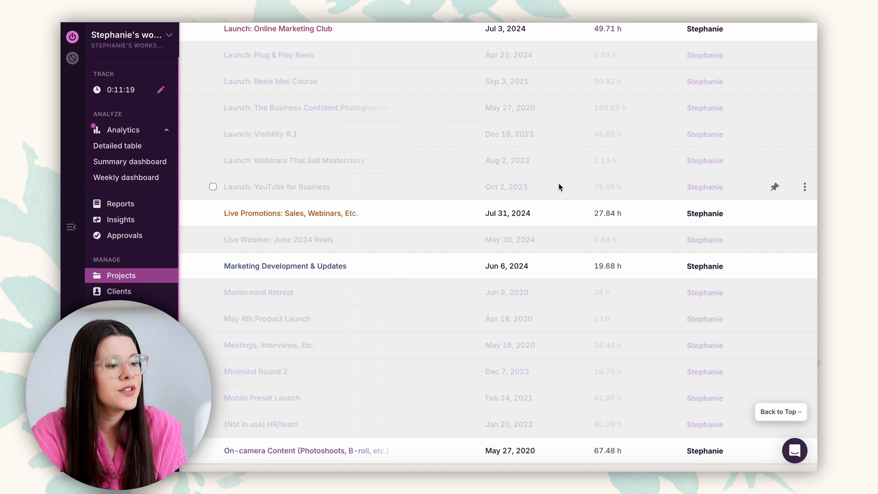
{"action": "scroll", "scroll_direction": "down", "scroll_amount": 3}
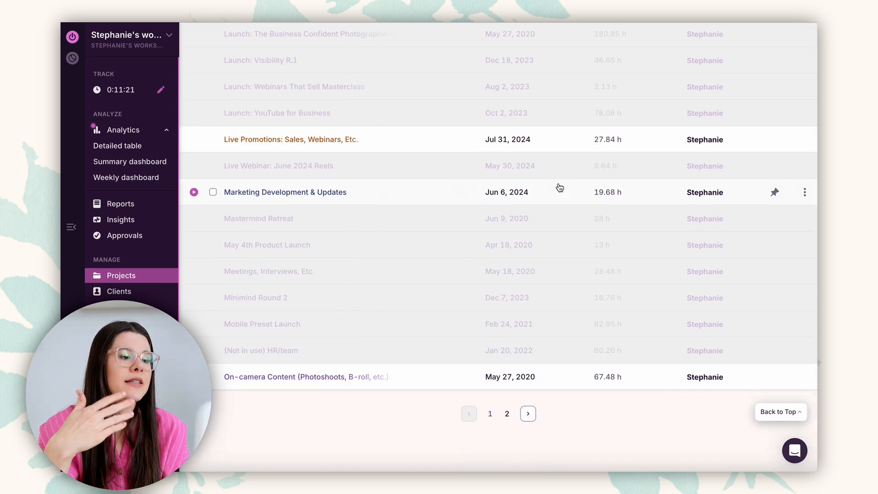